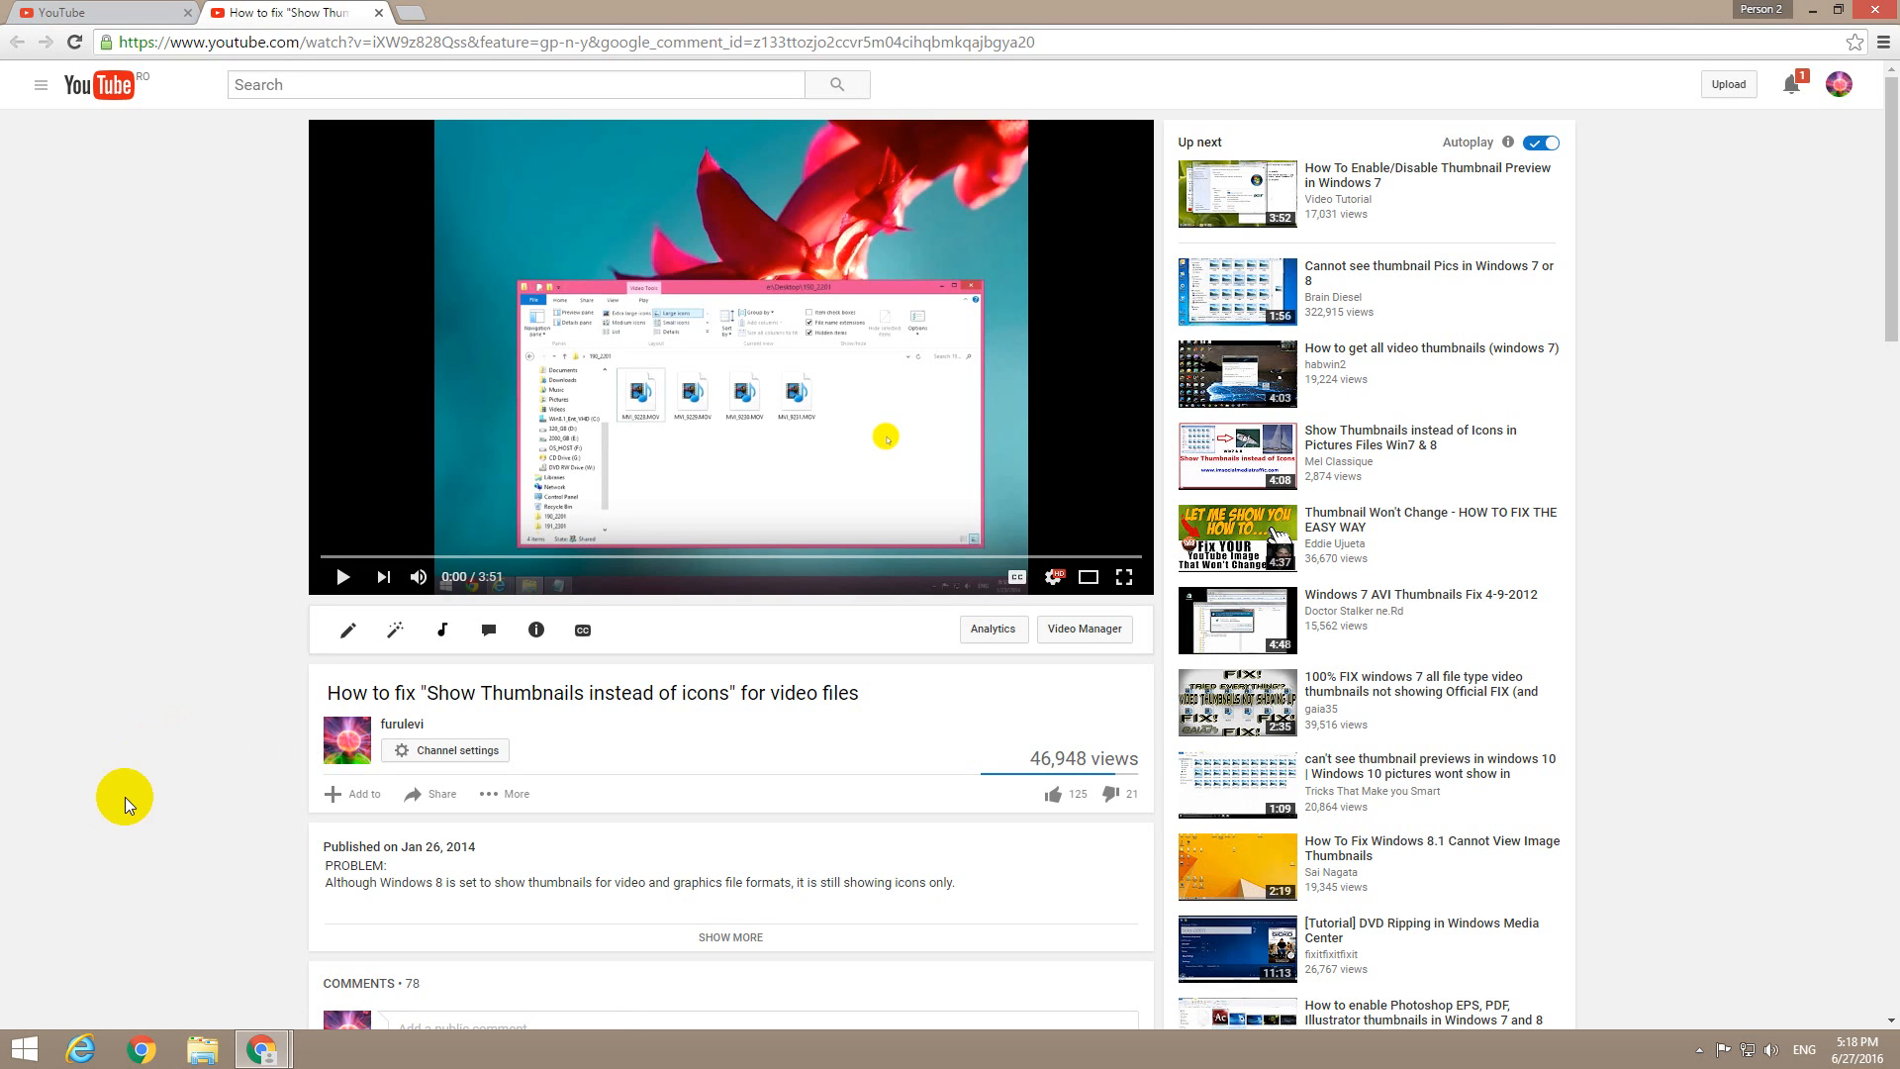
{"action": "mouse_move", "coordinate": [107, 732]}
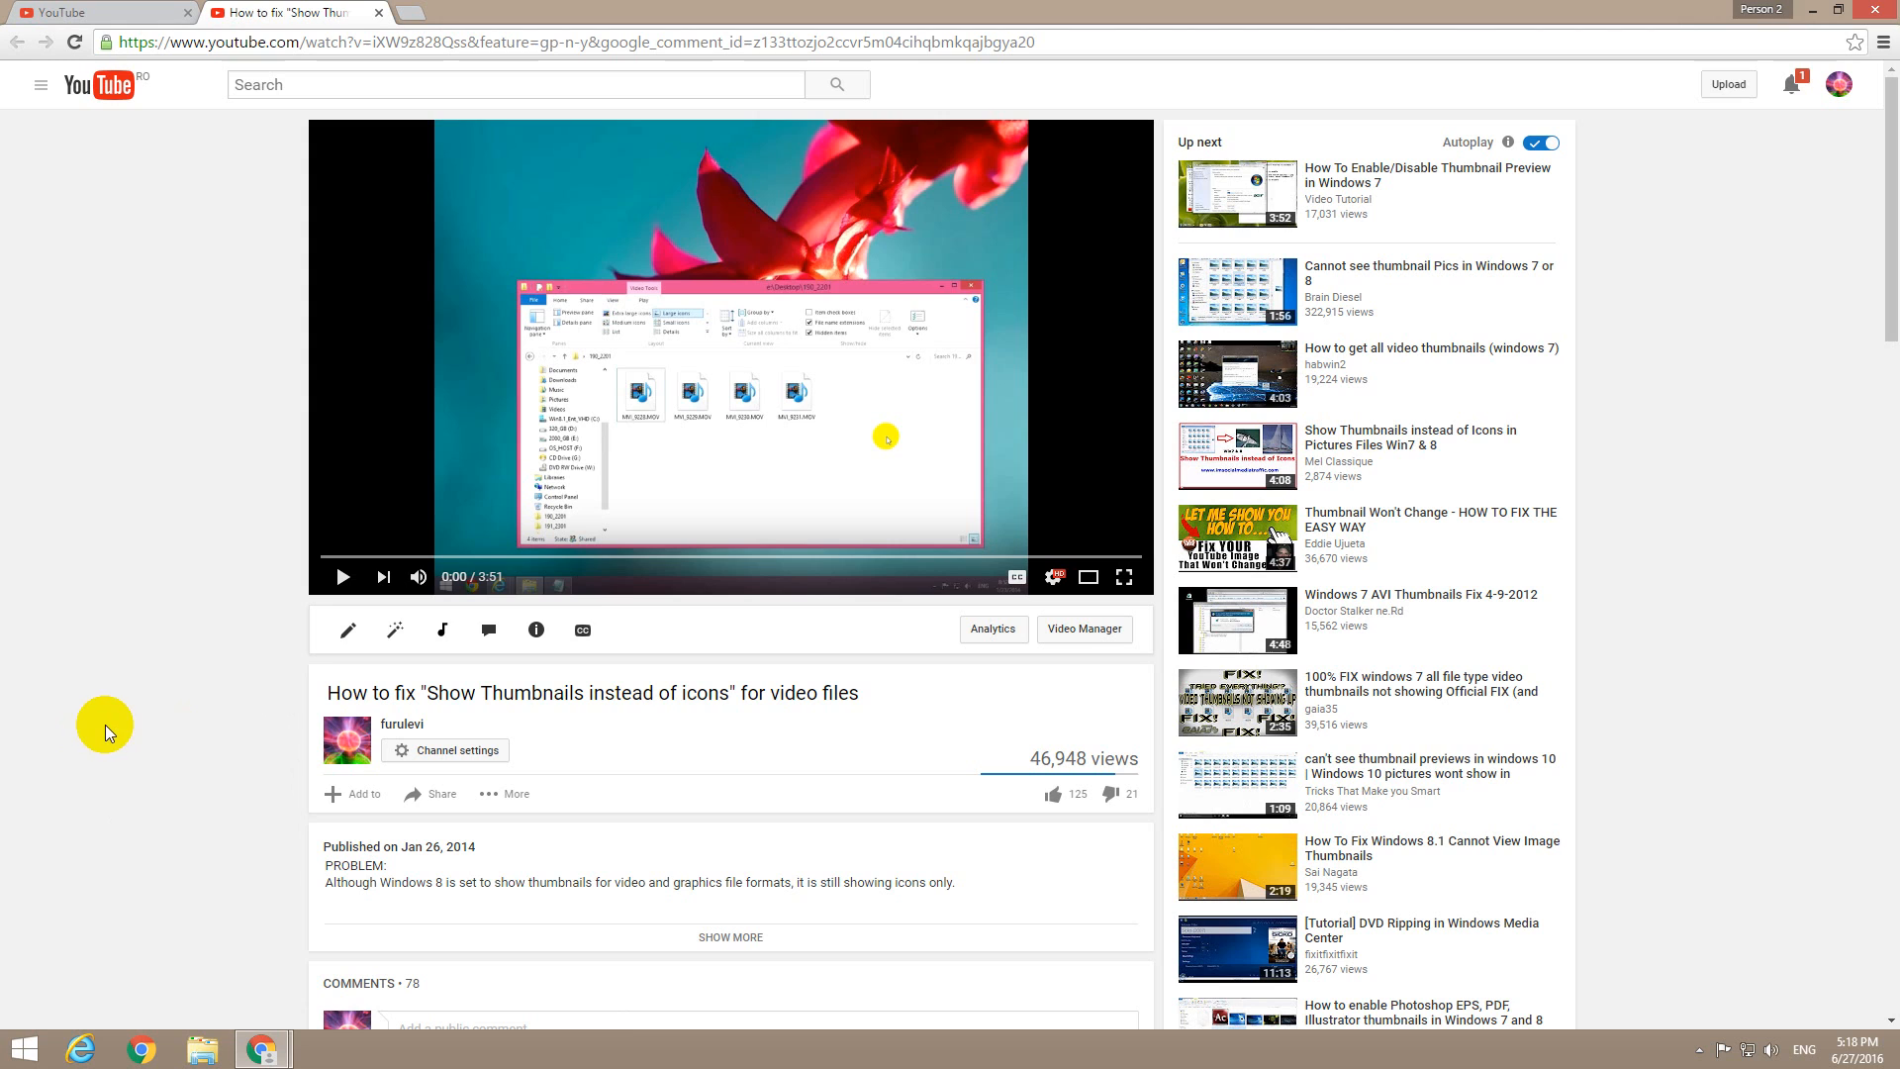
{"action": "mouse_move", "coordinate": [356, 556]}
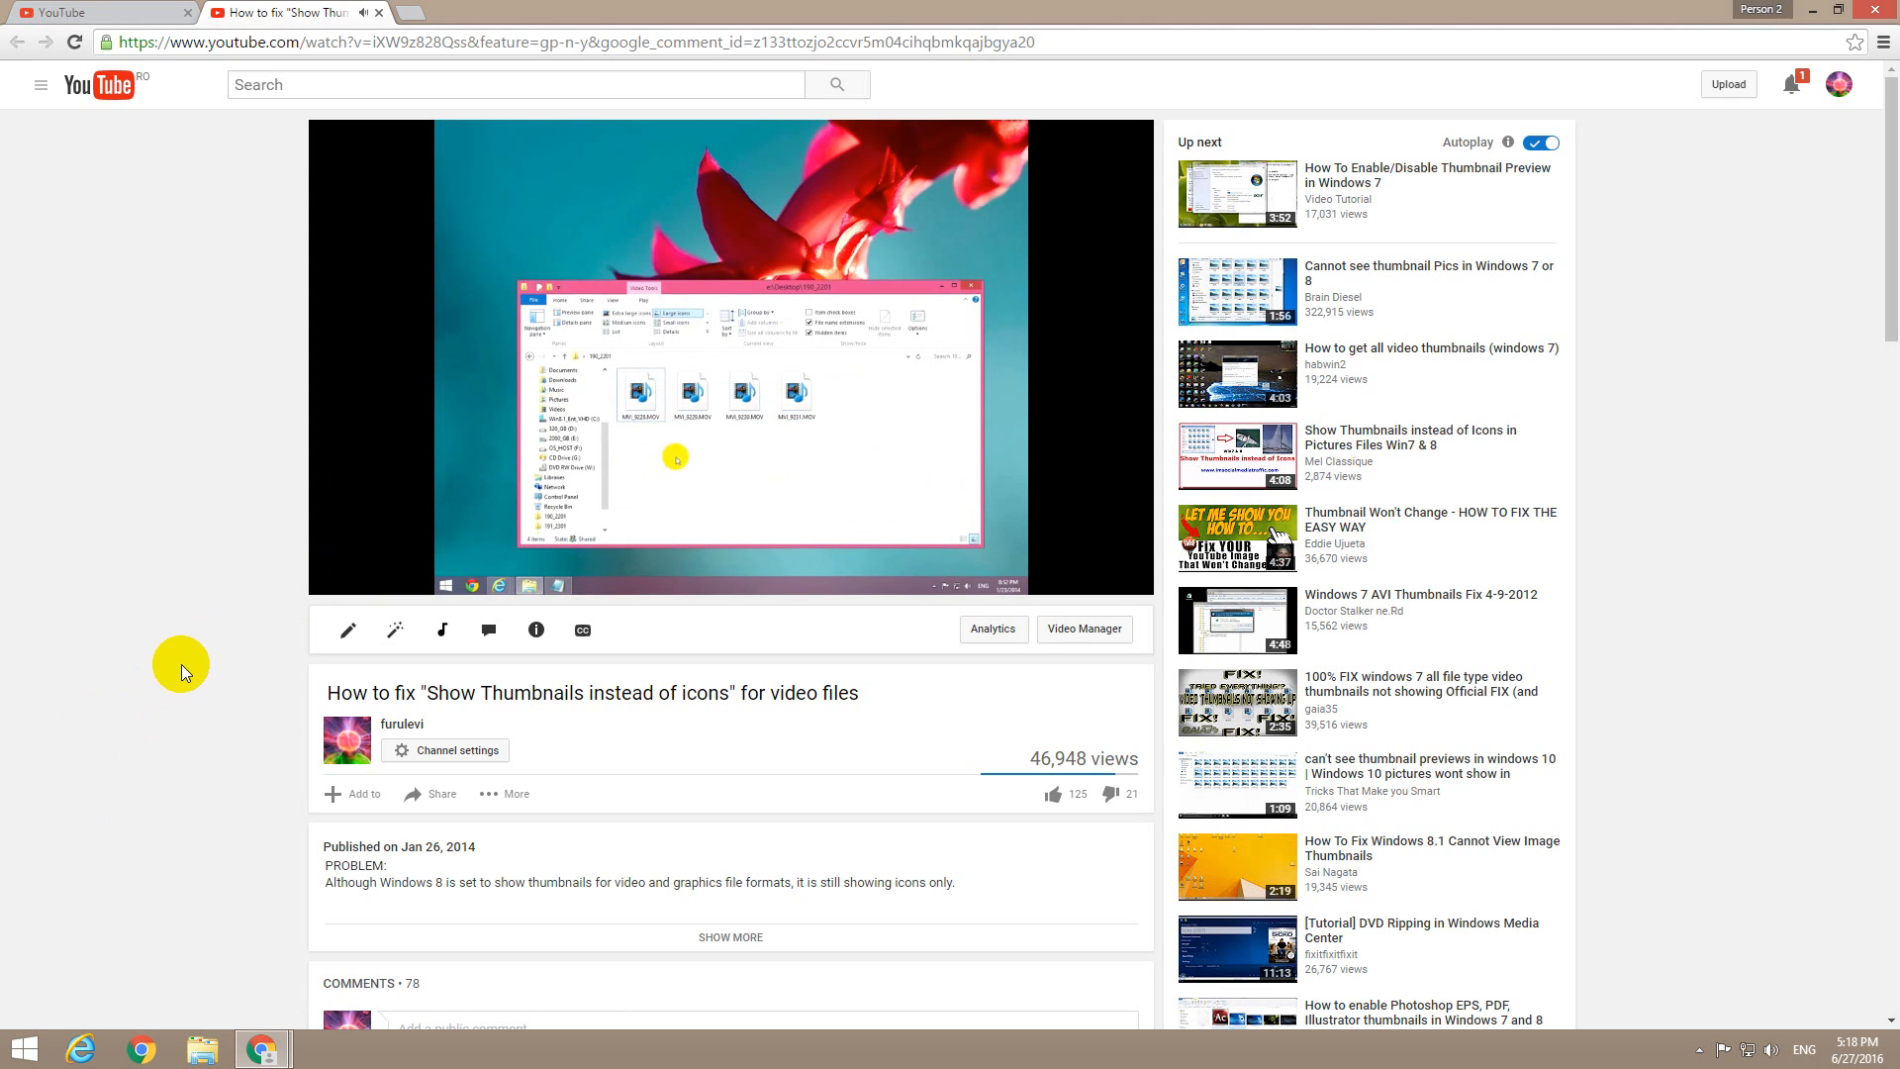
- Play the 'Show Thumbnails instead of icons' tutorial briefly, then pause it at 0:07
{"action": "left_click", "coordinate": [352, 576]}
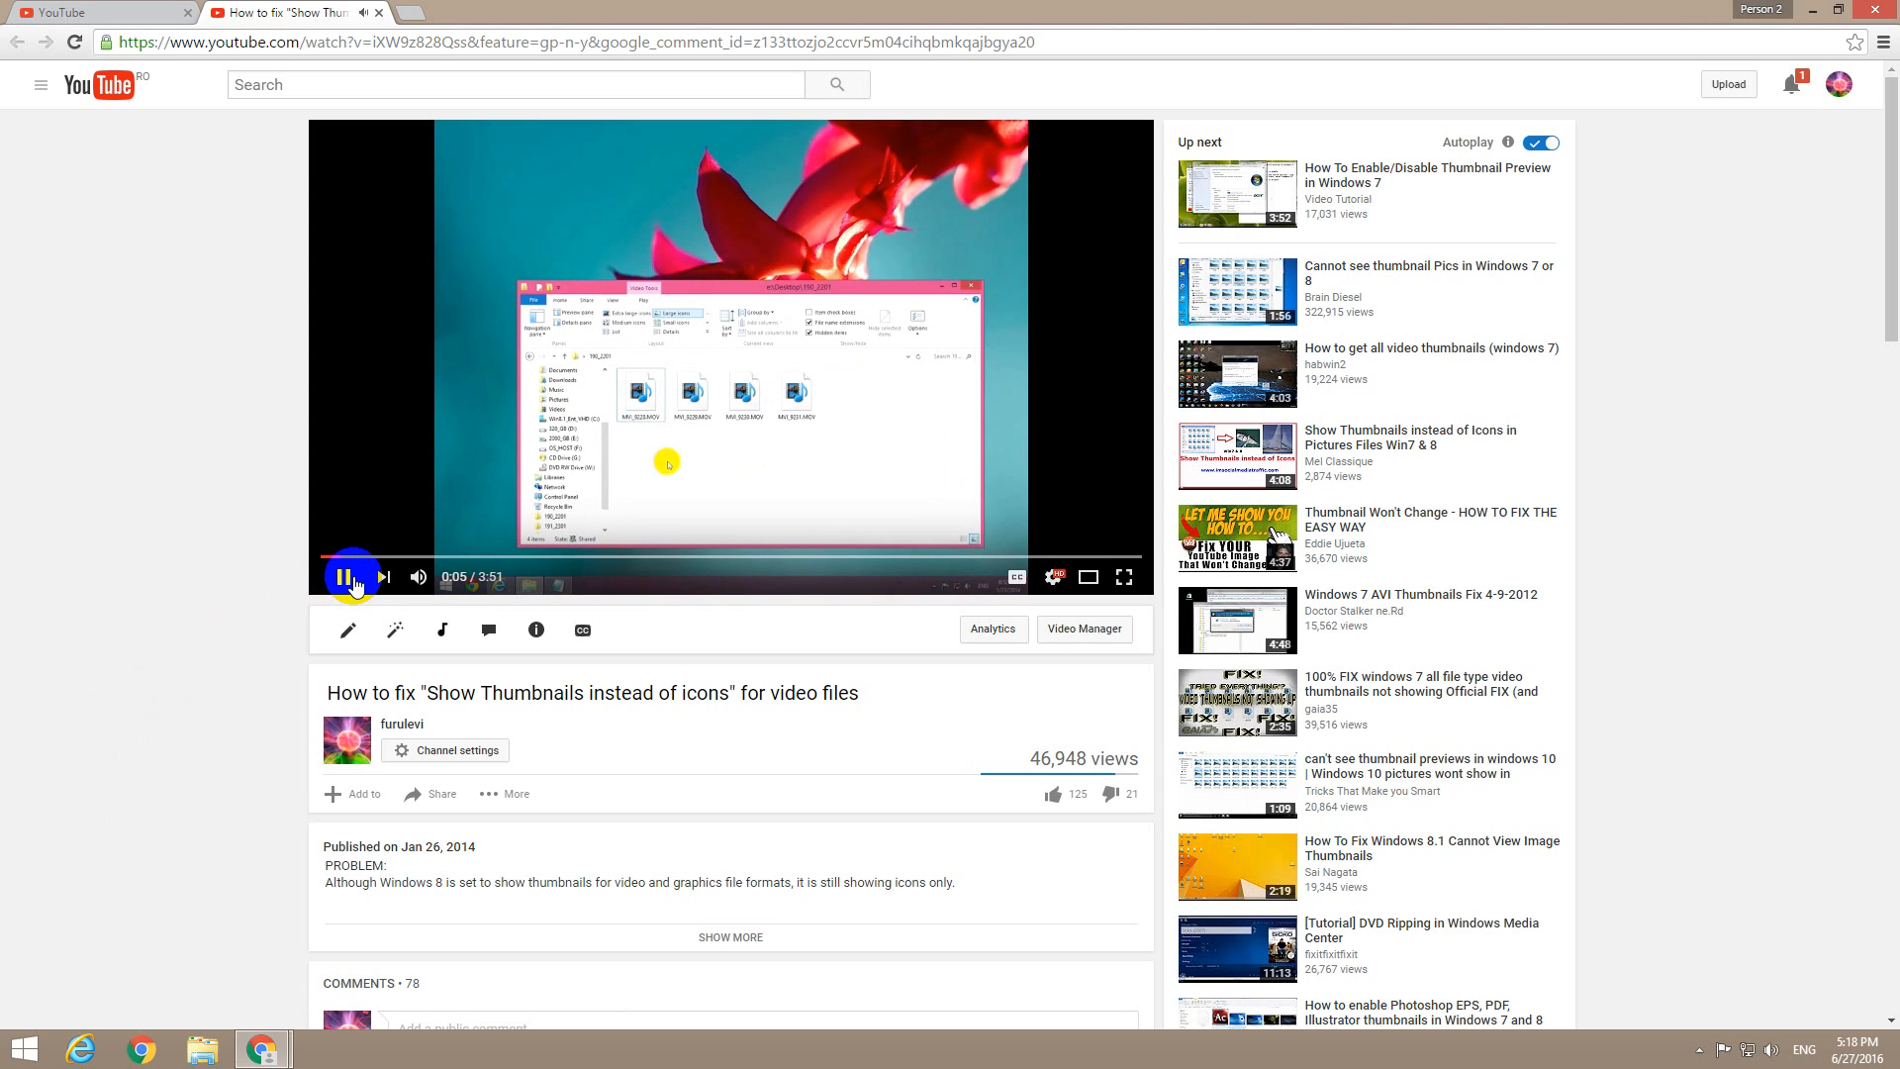
{"action": "left_click", "coordinate": [355, 577]}
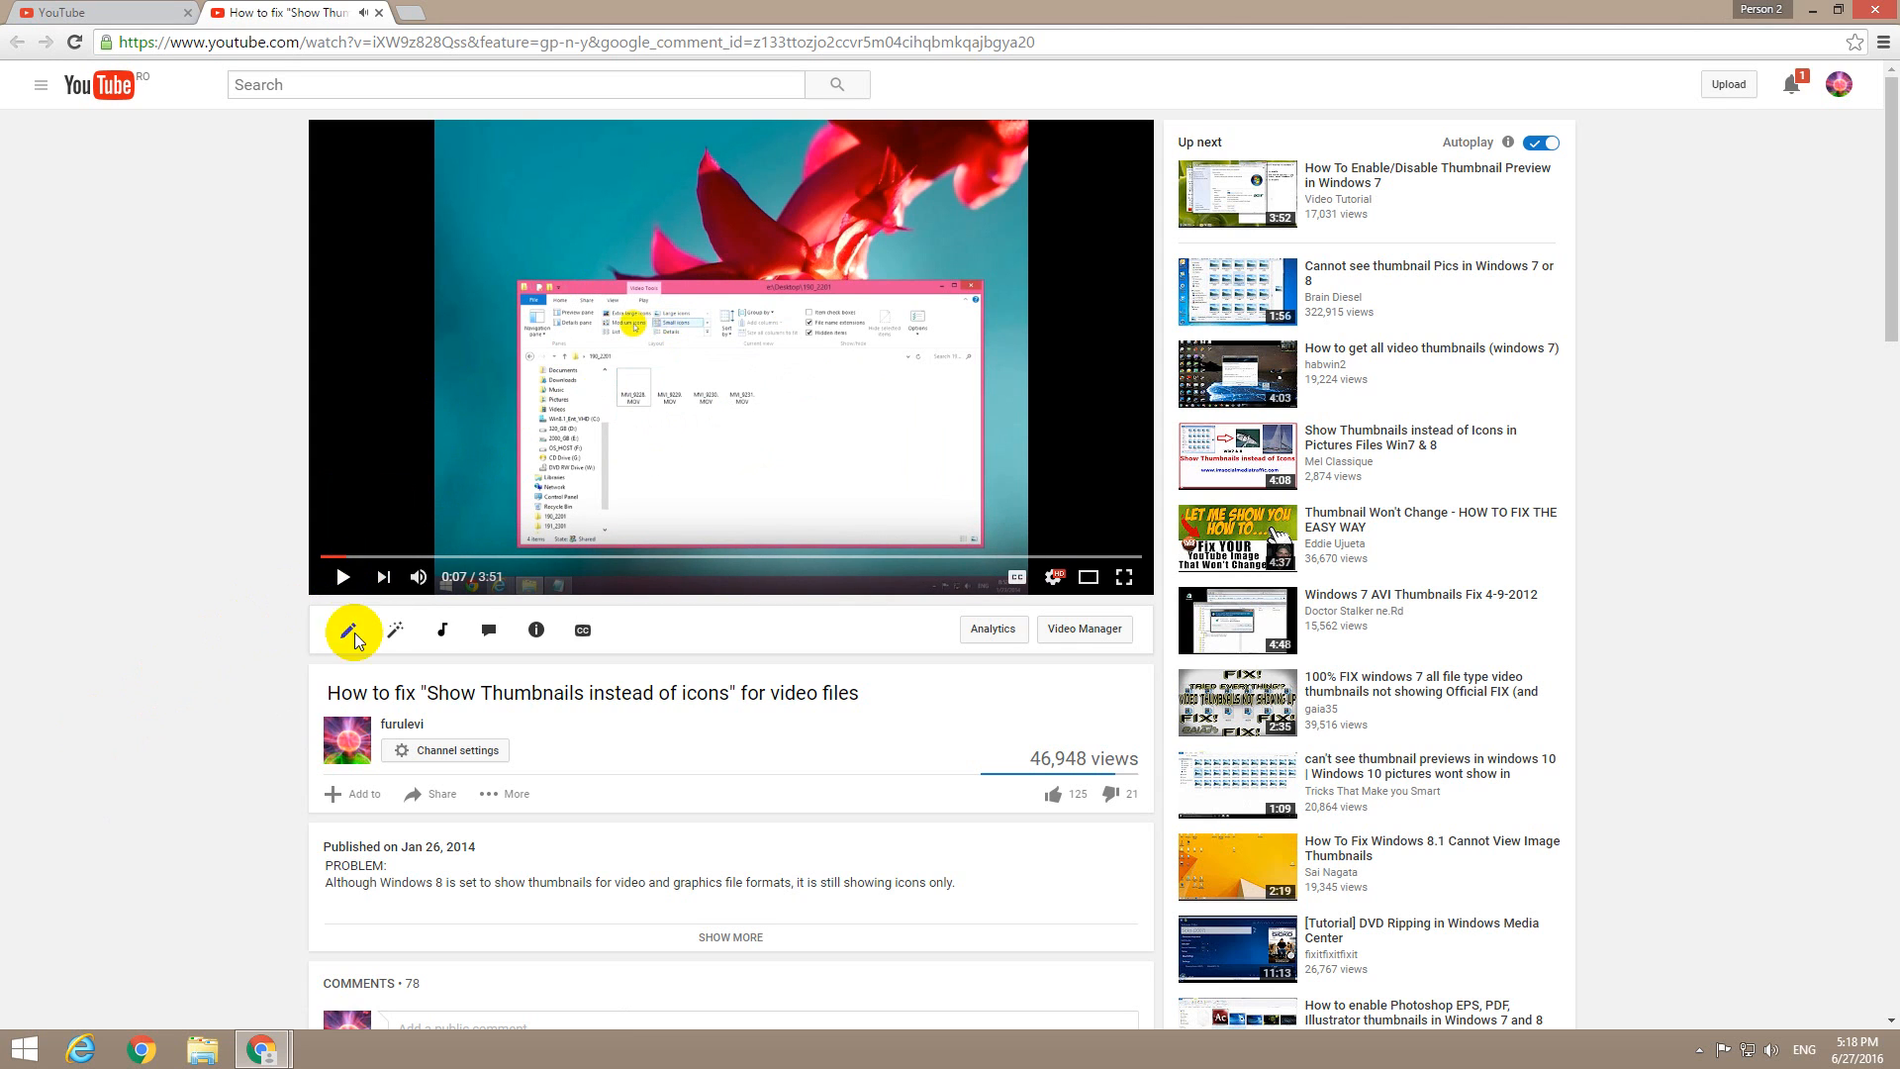
{"action": "mouse_move", "coordinate": [1009, 748]}
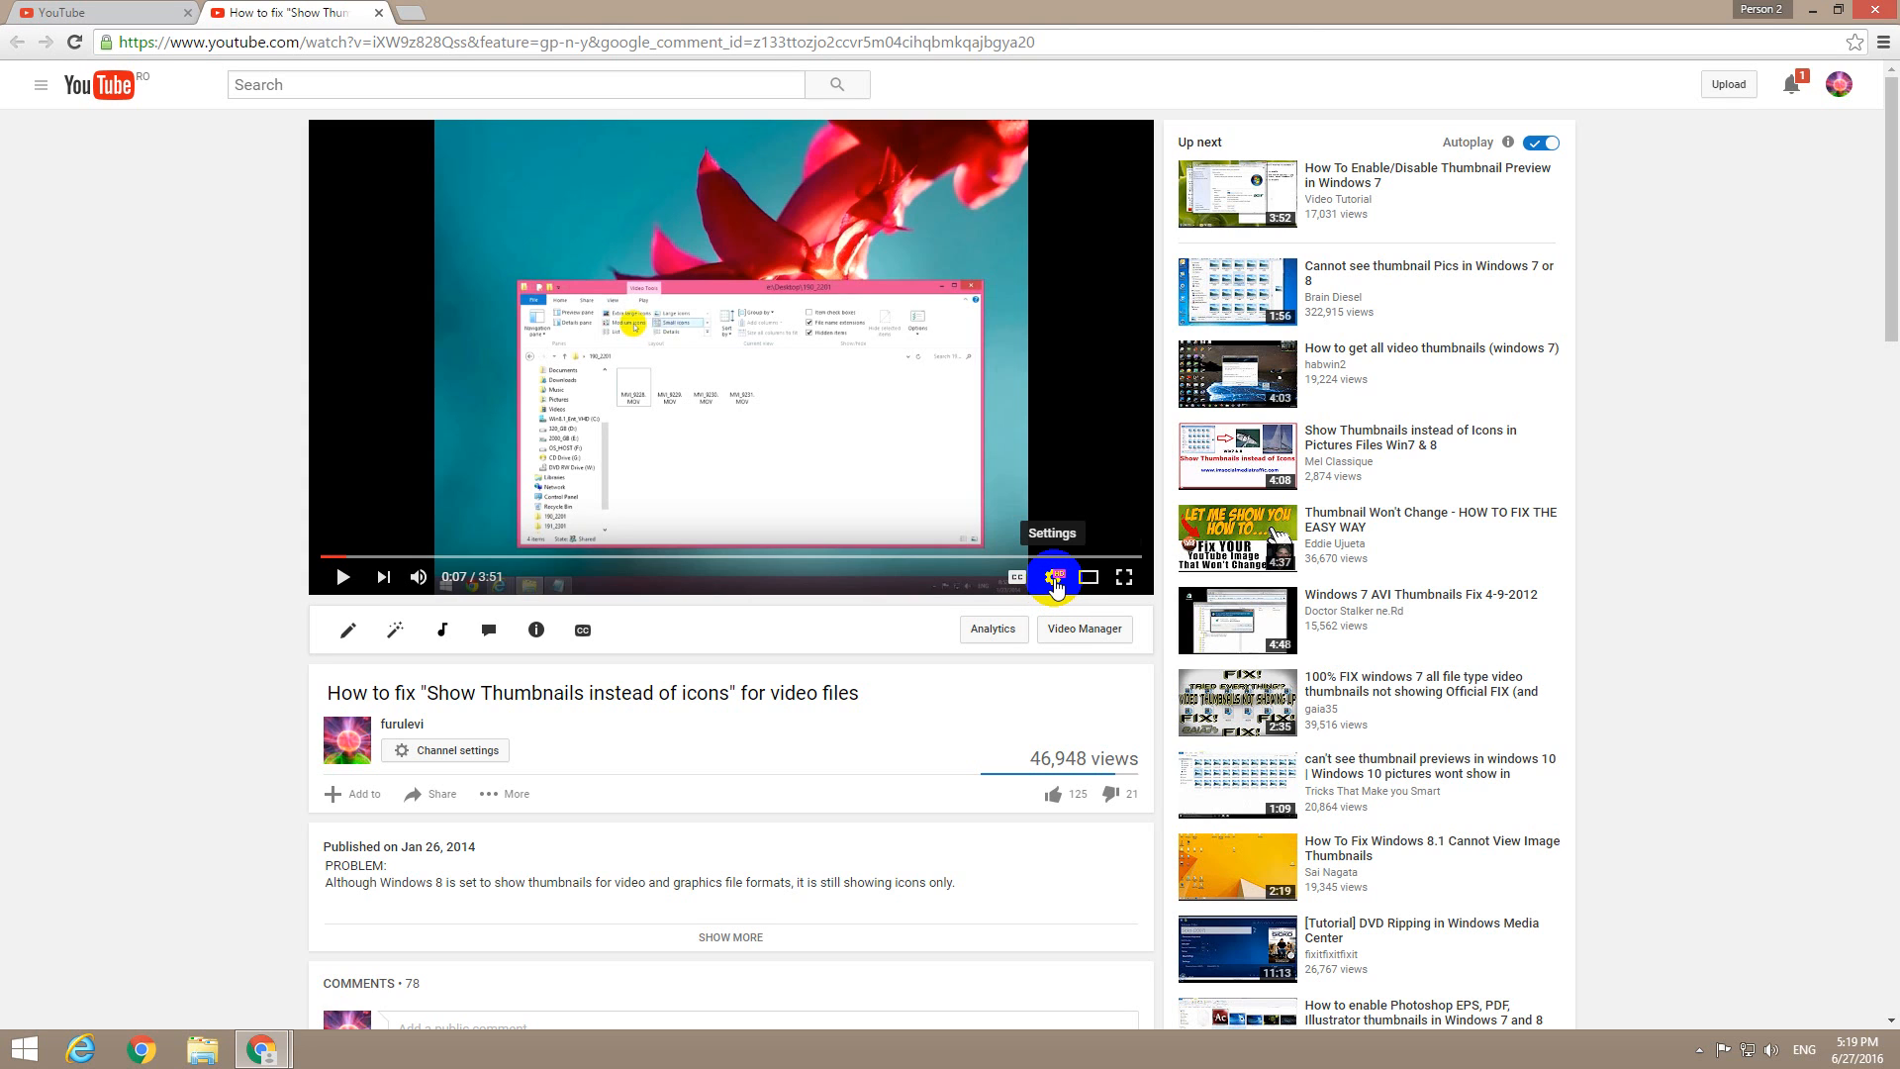
- Set the tutorial's playback speed to 0.5 in Settings > Speed and close the menu
{"action": "left_click", "coordinate": [1053, 577]}
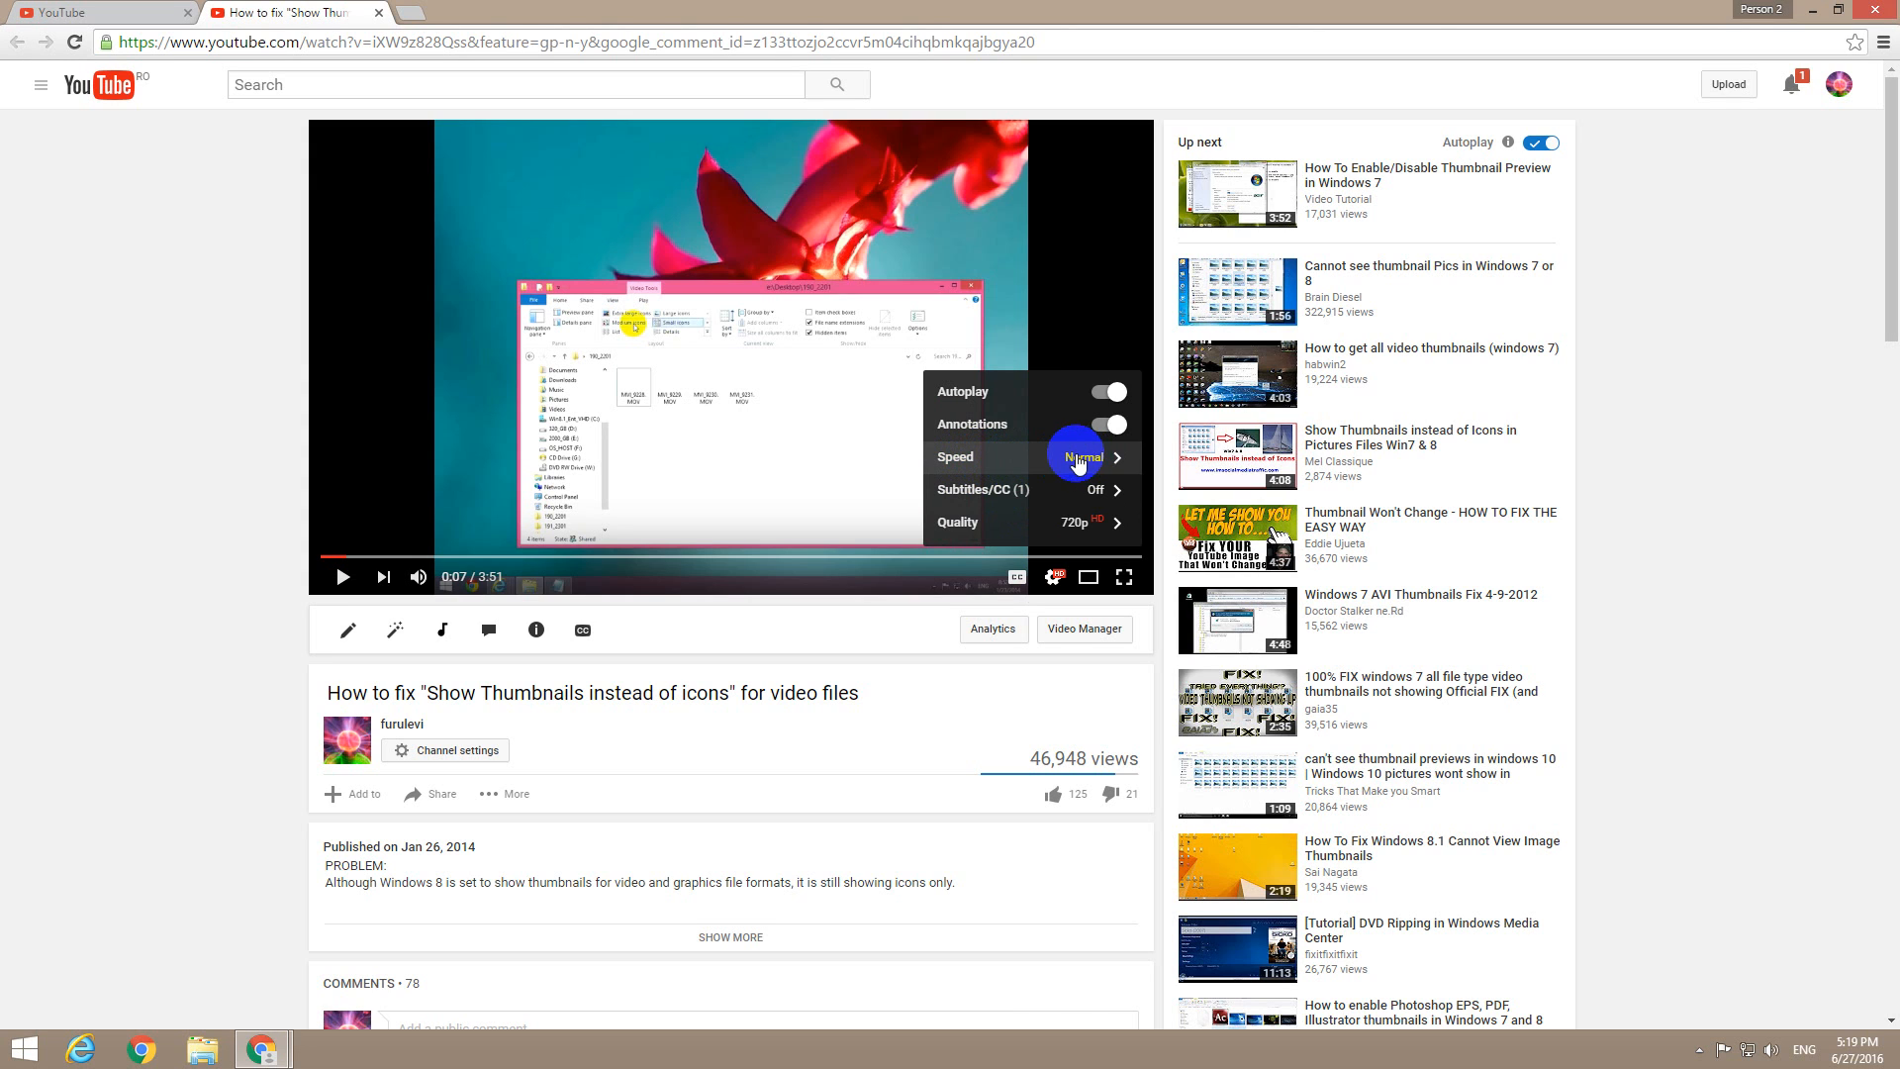
{"action": "left_click", "coordinate": [1078, 455]}
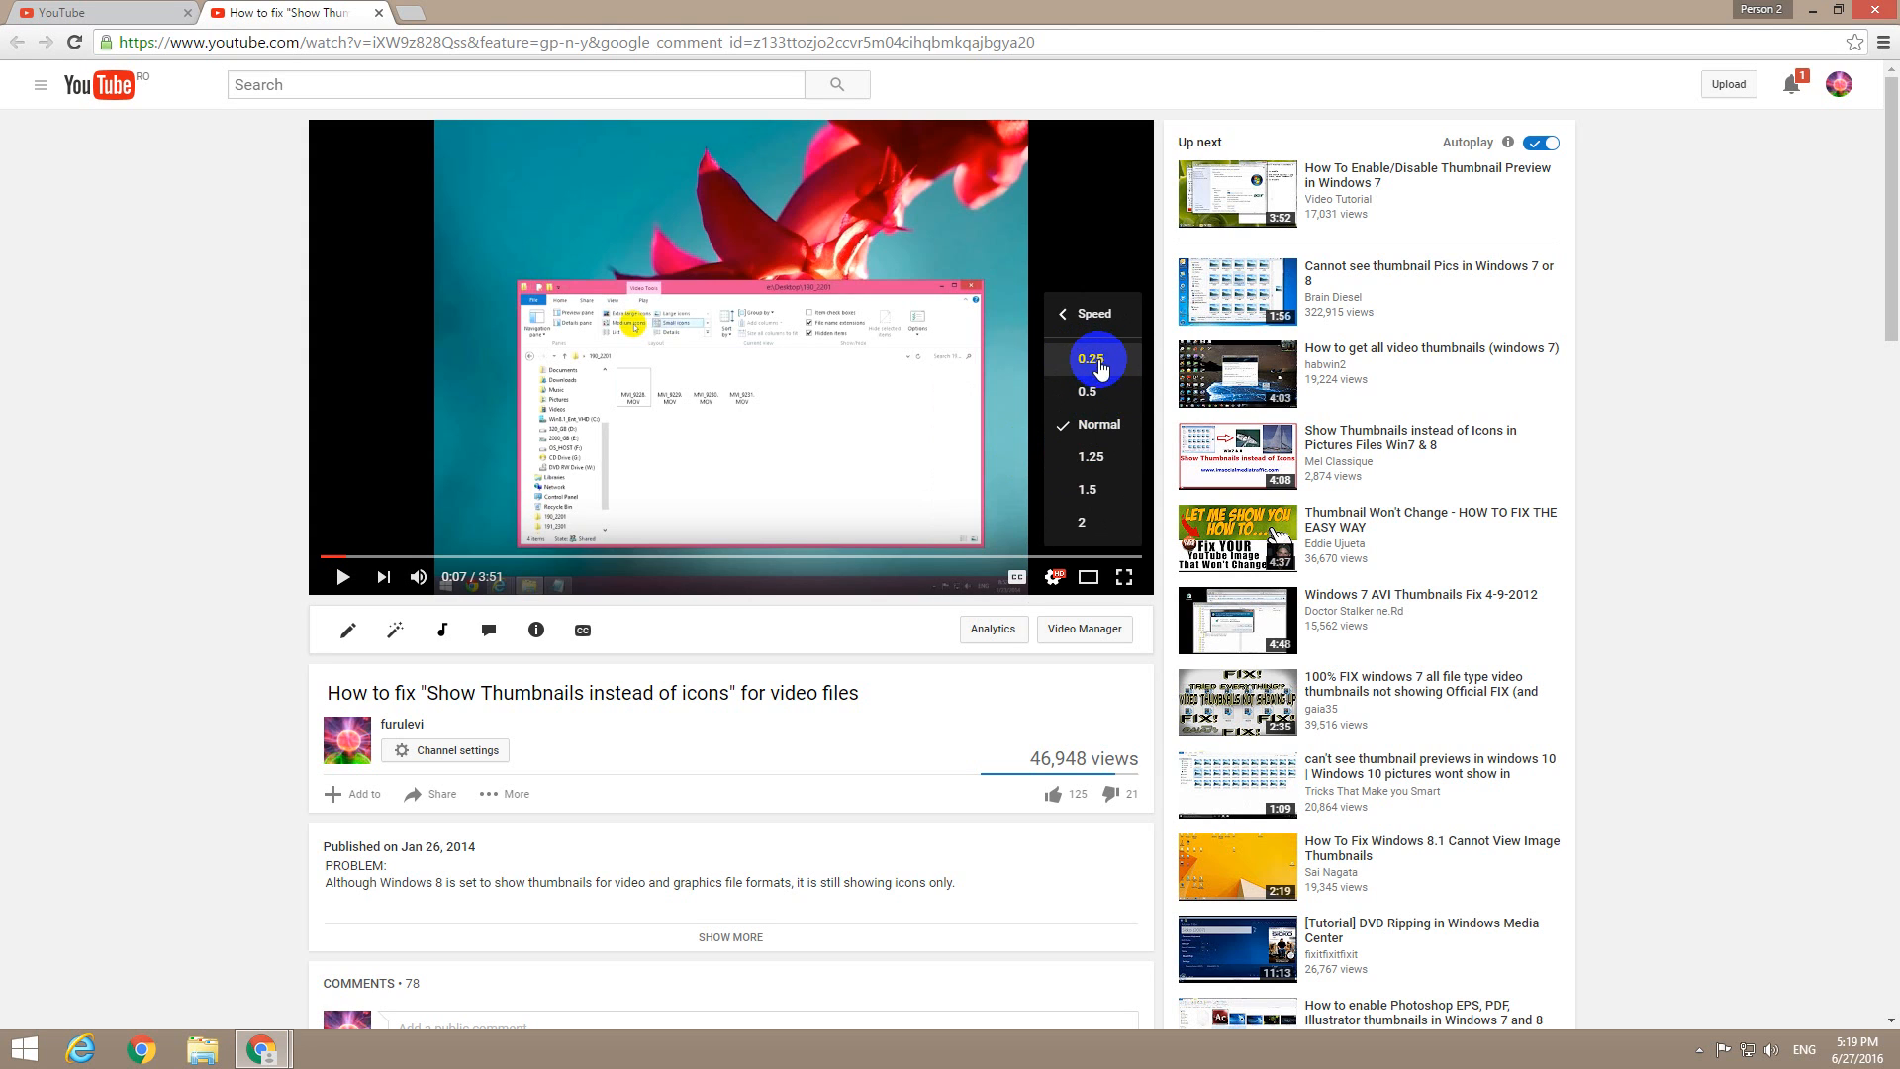
{"action": "mouse_move", "coordinate": [1101, 392]}
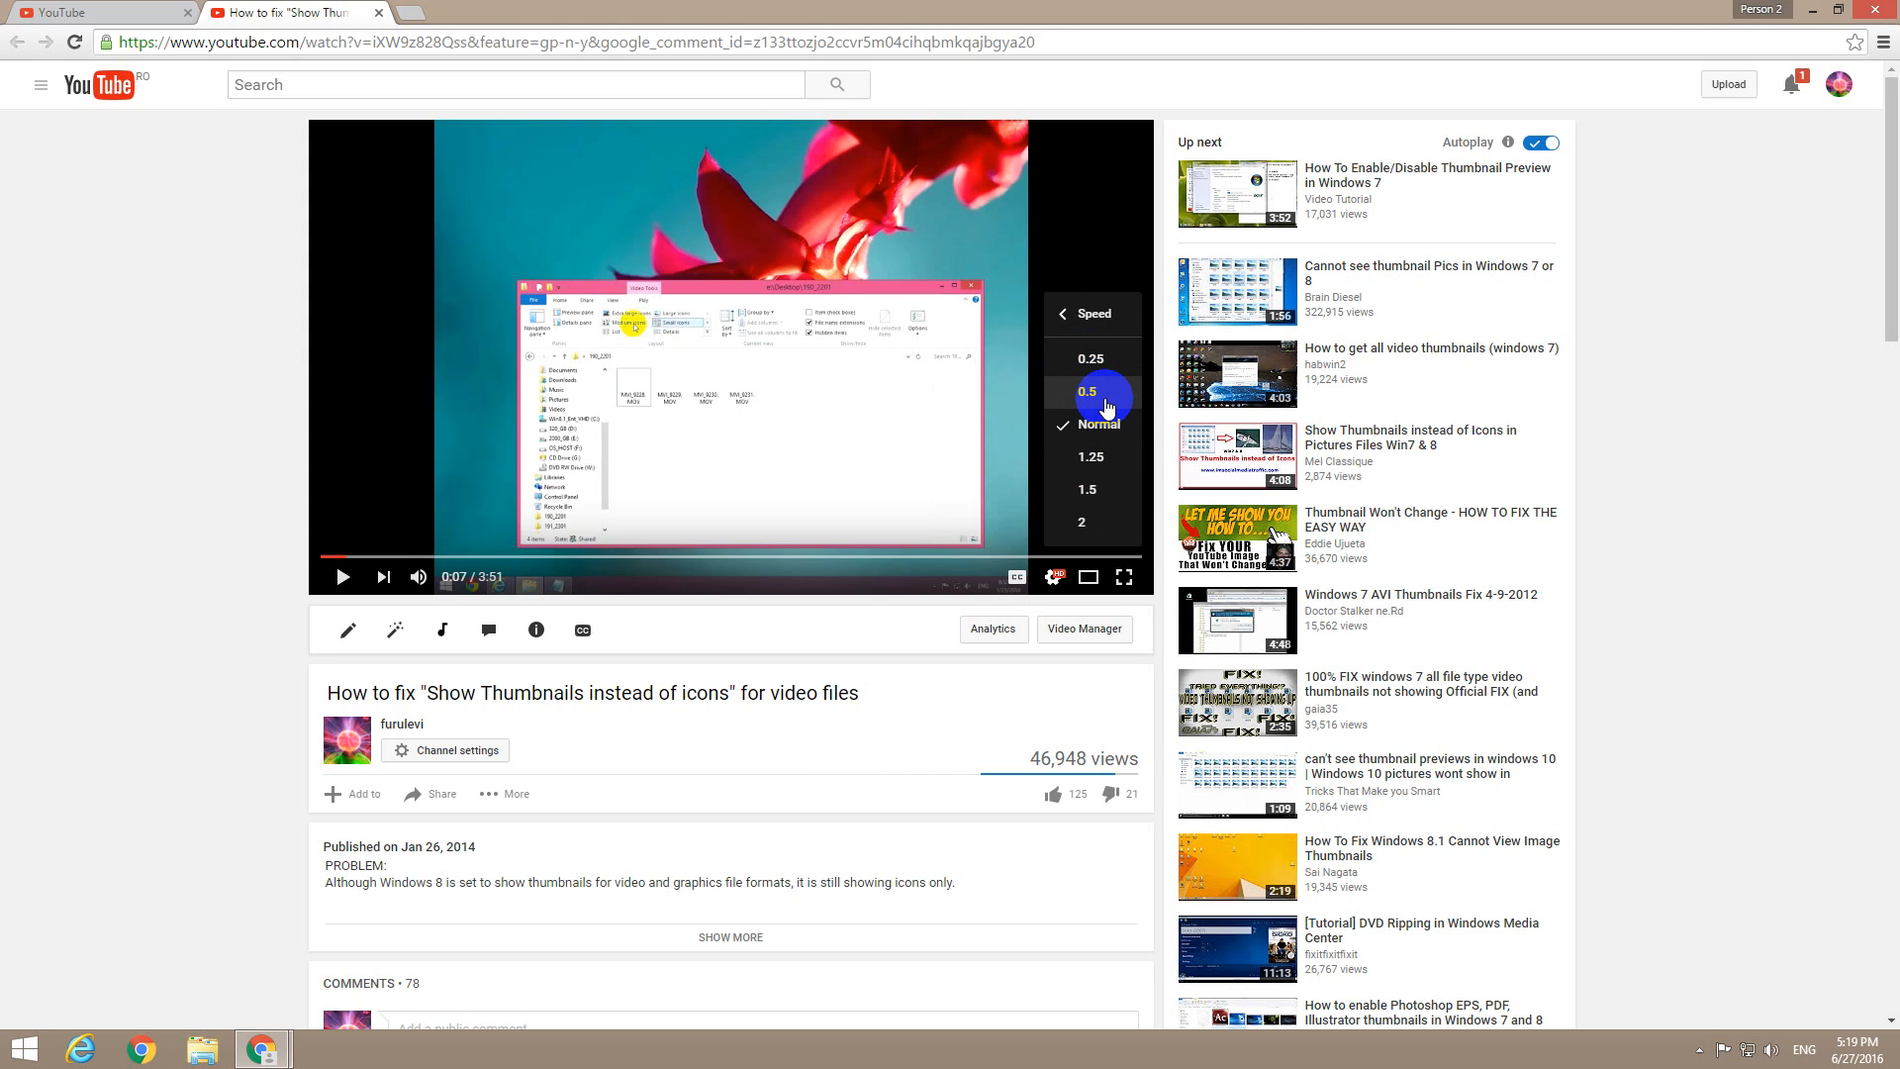
{"action": "mouse_move", "coordinate": [1102, 454]}
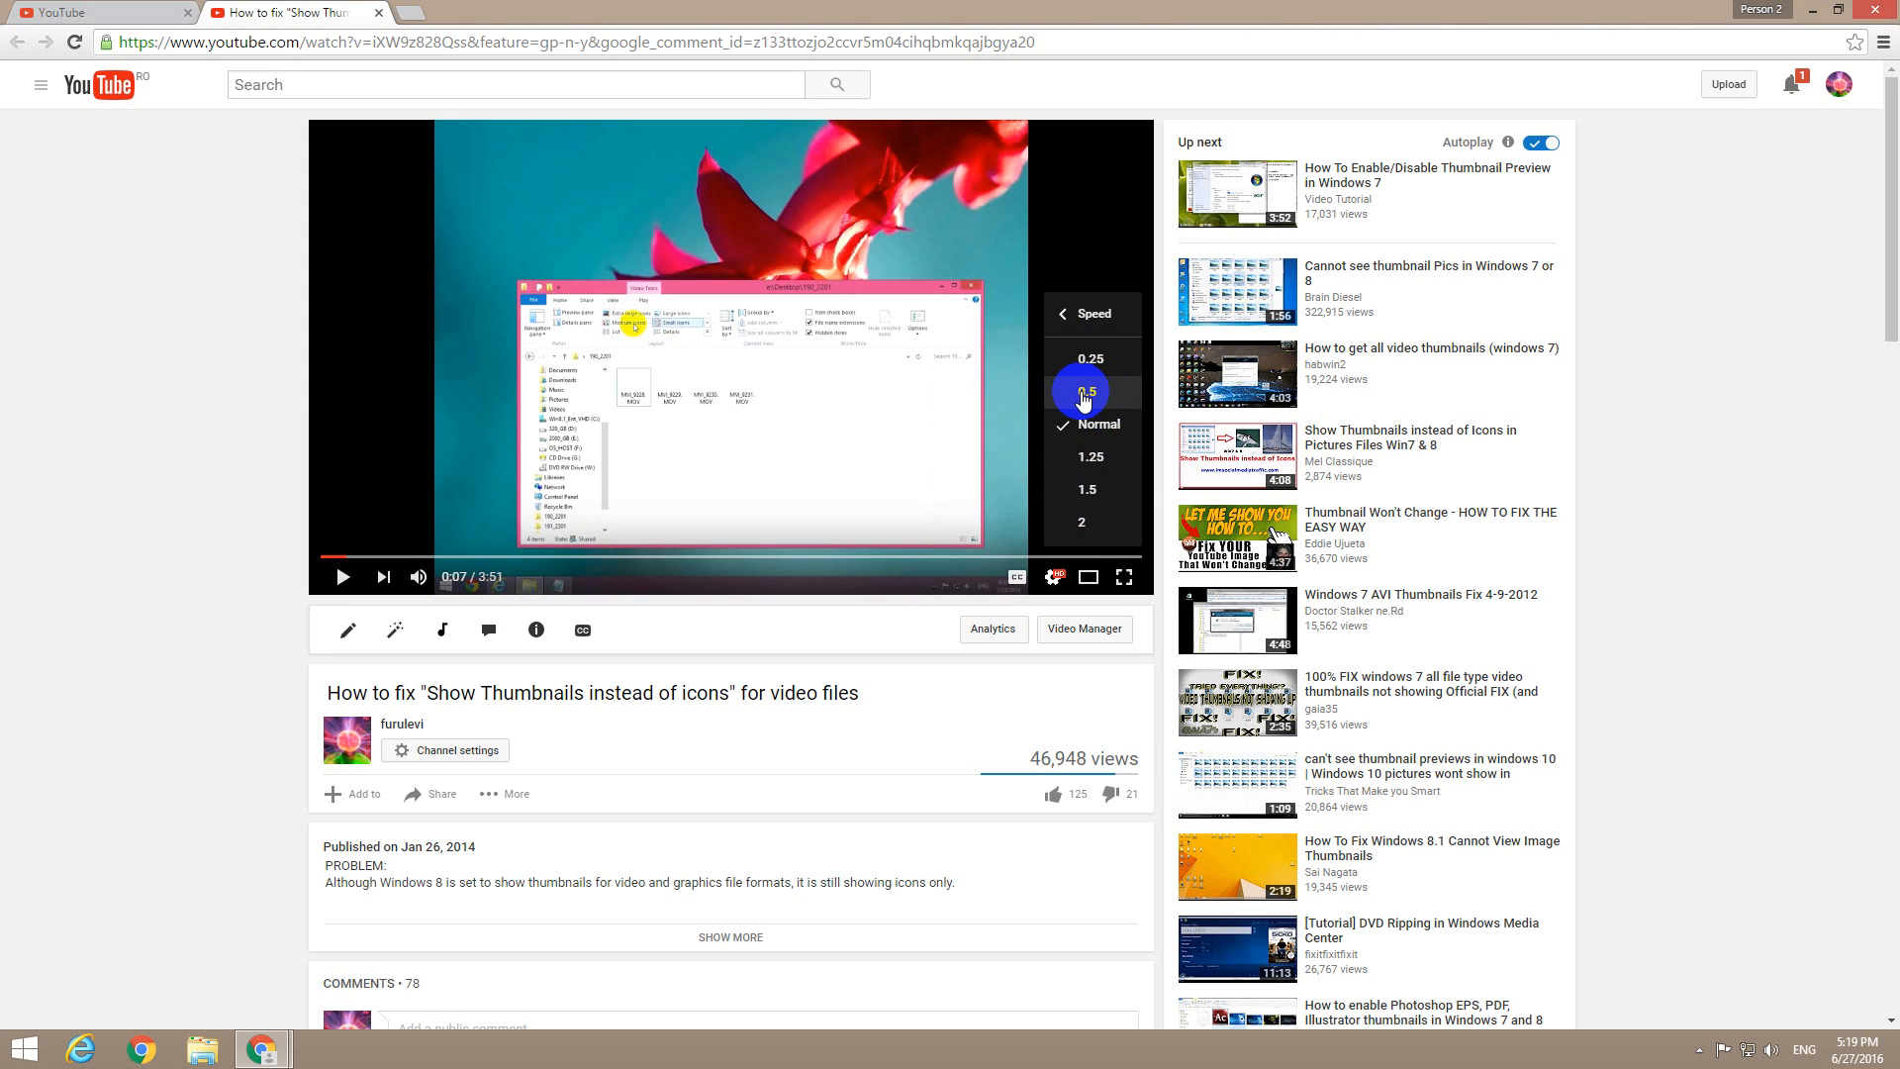
{"action": "left_click", "coordinate": [1064, 314]}
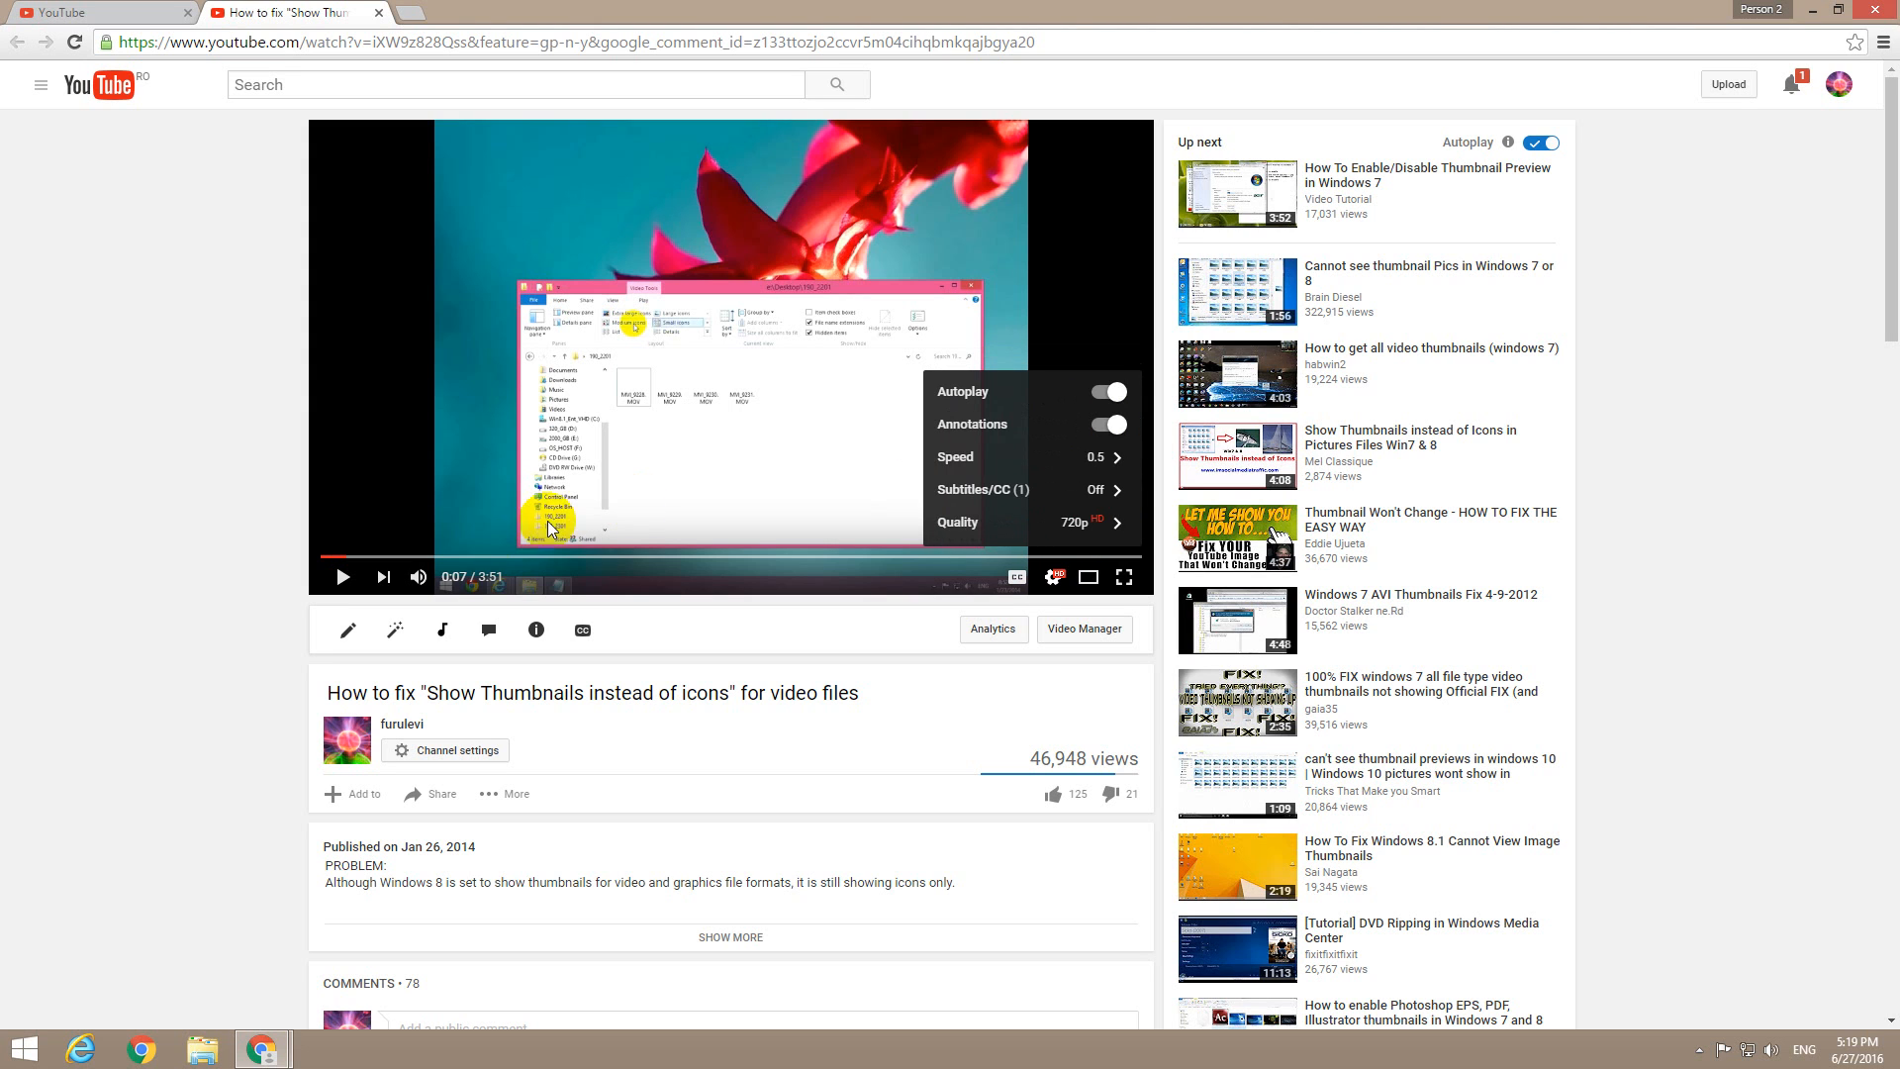
{"action": "left_click", "coordinate": [312, 559]}
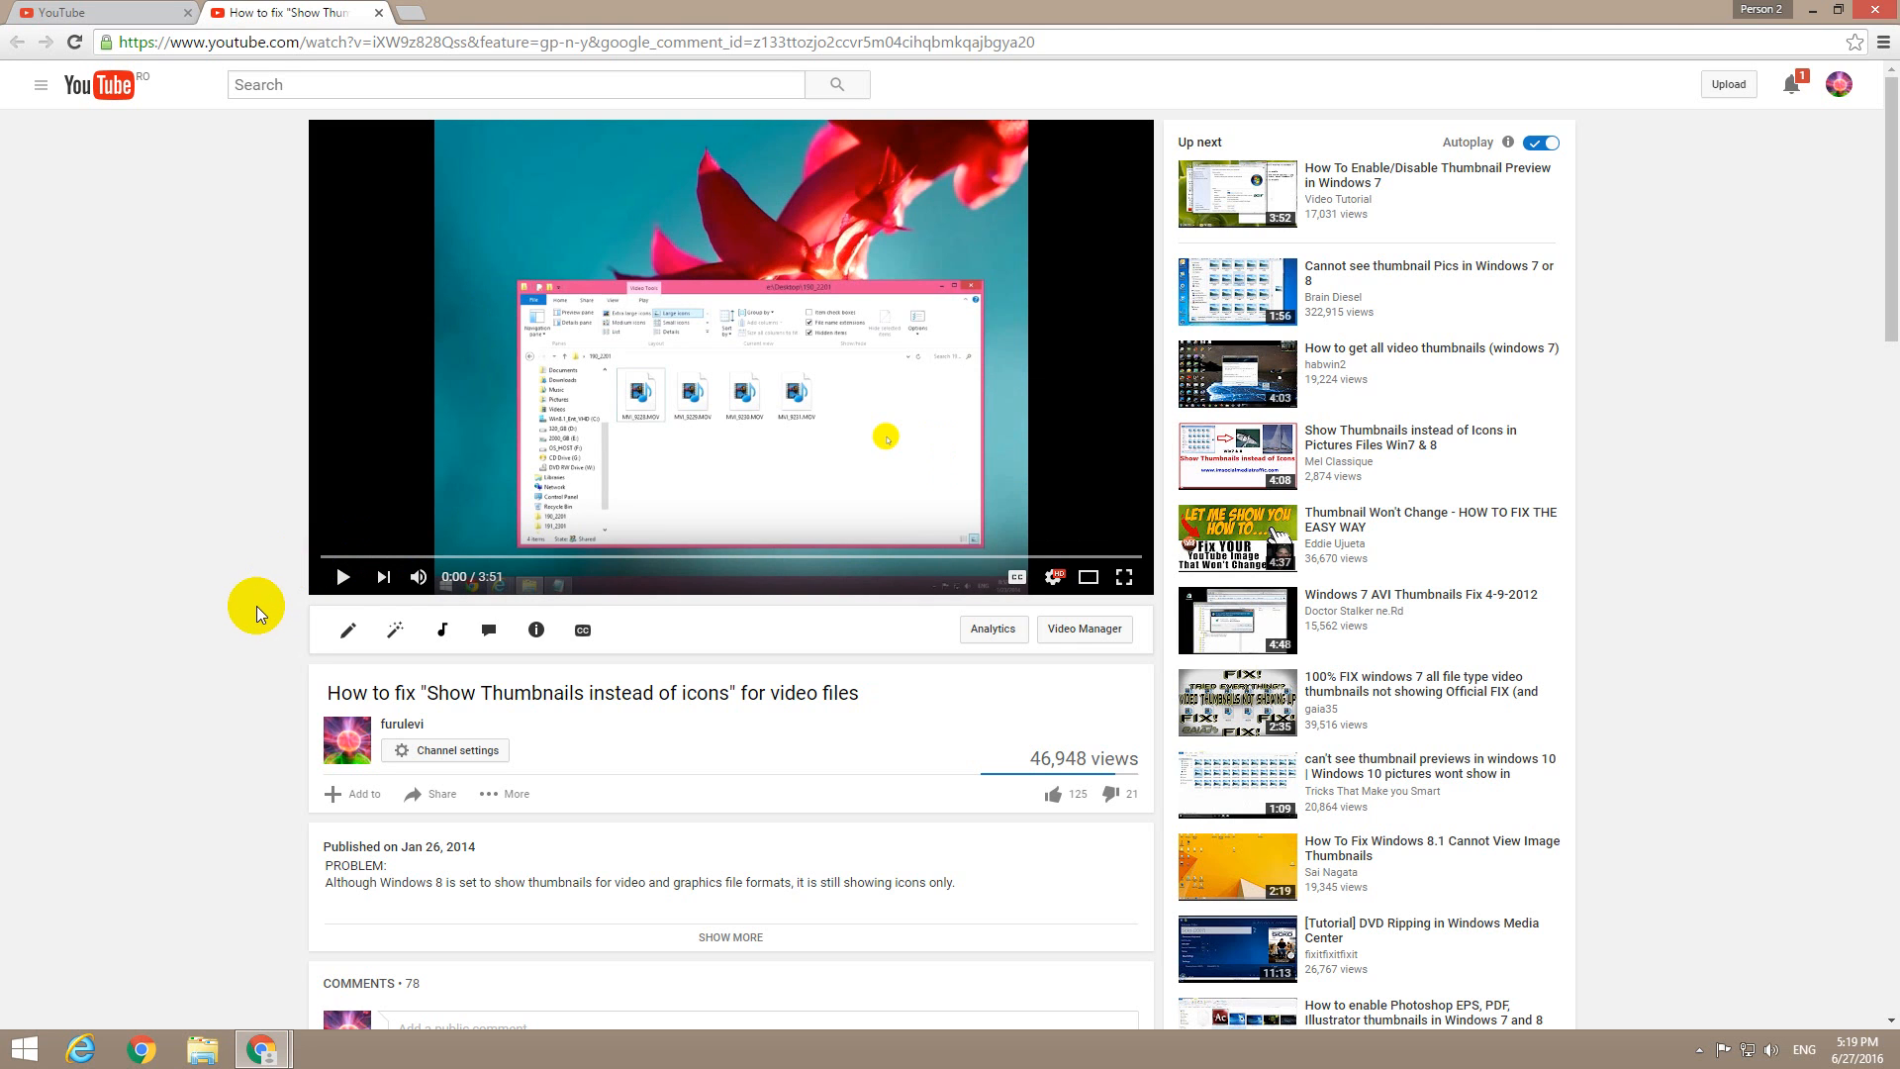
{"action": "mouse_move", "coordinate": [342, 575]}
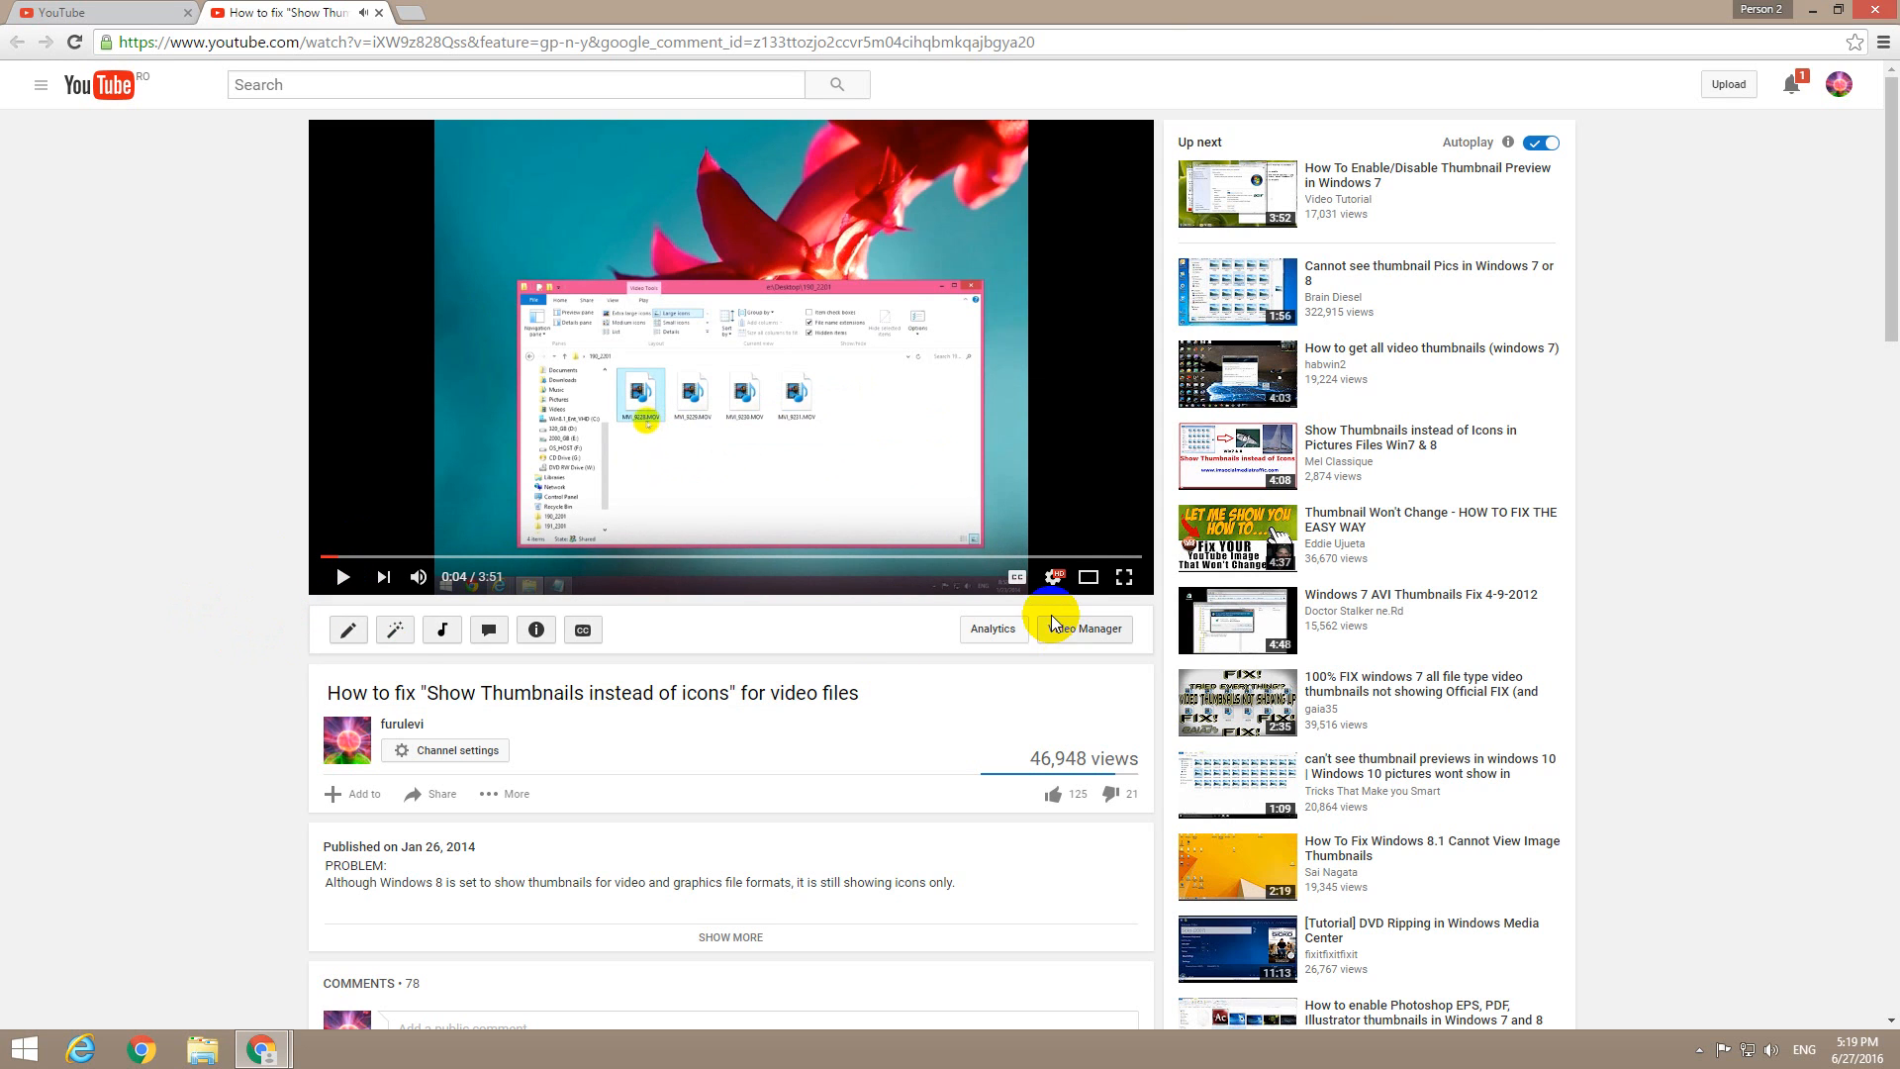
{"action": "mouse_move", "coordinate": [1053, 578]}
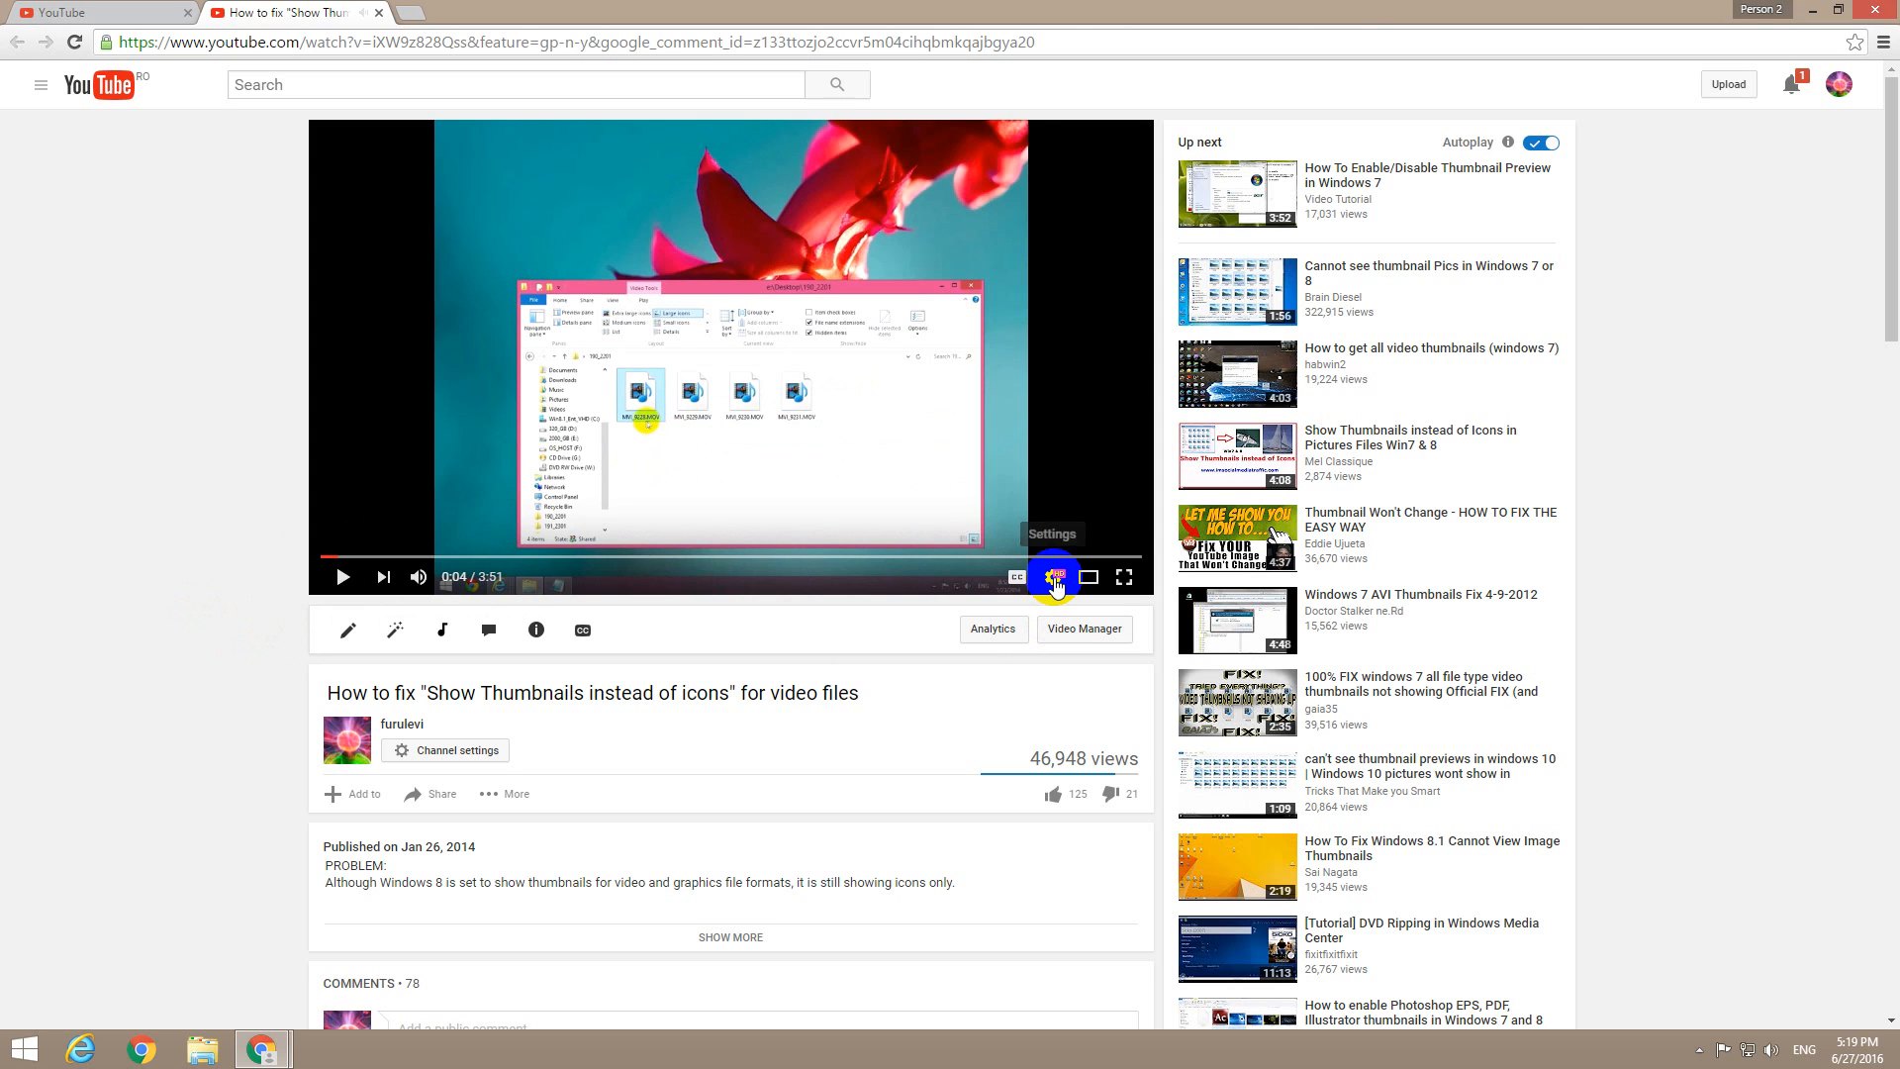
- Reopen the player settings and bring up the Speed choices to replace 0.5
{"action": "left_click", "coordinate": [1053, 577]}
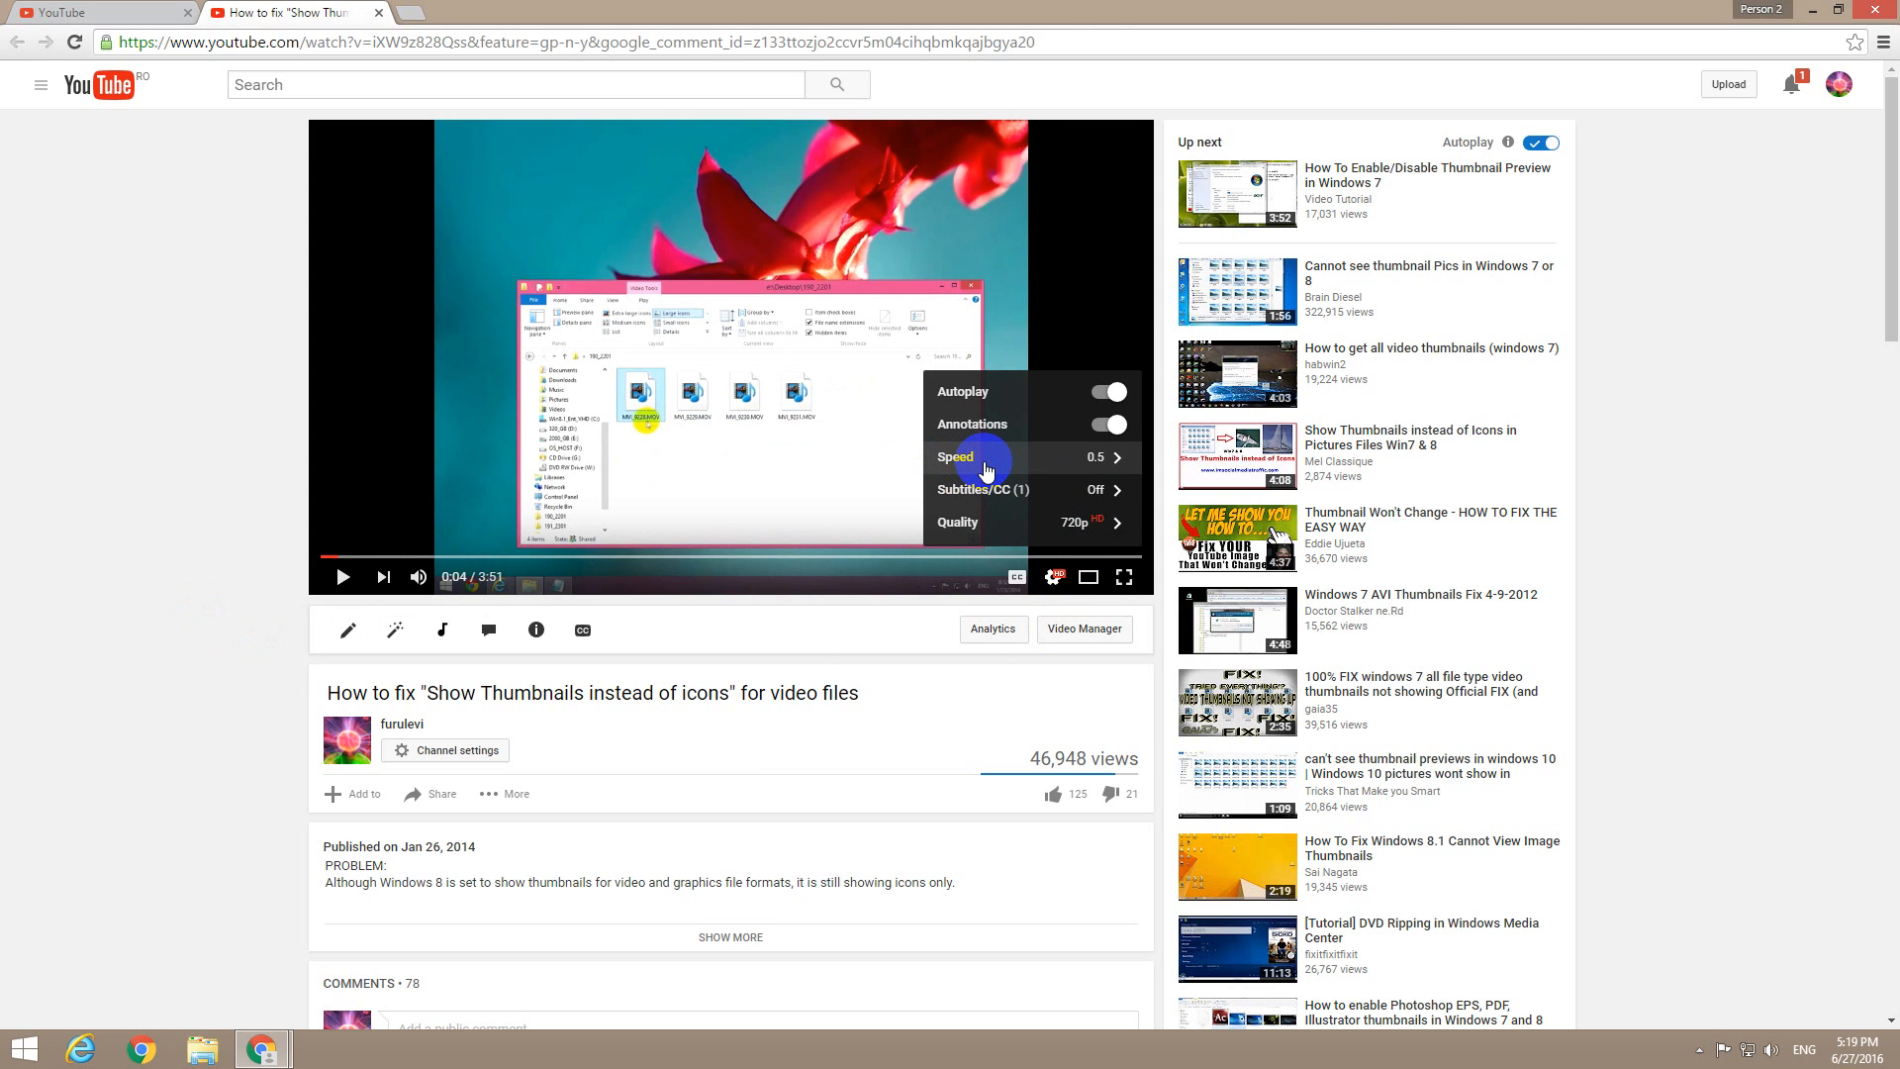
{"action": "left_click", "coordinate": [955, 457]}
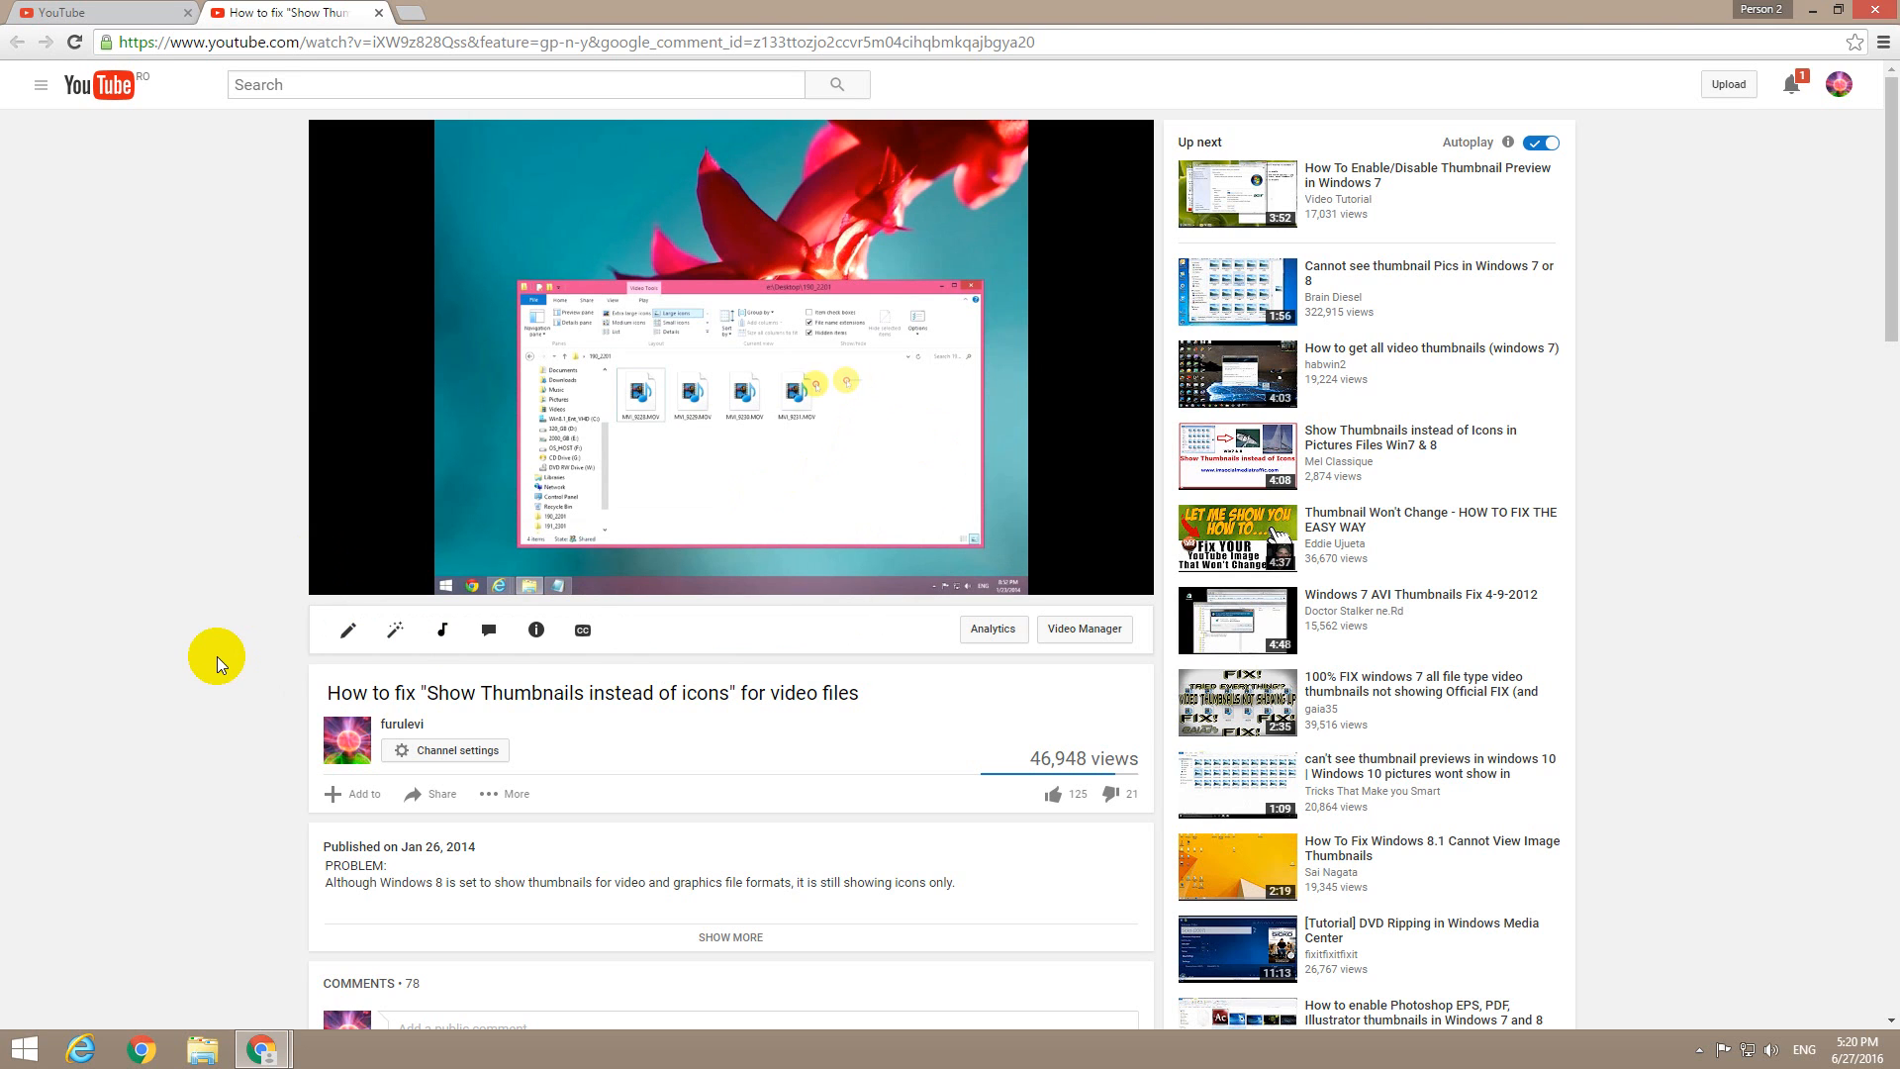
- Resume the video and raise its playback speed to 1.5
{"action": "left_click", "coordinate": [728, 356]}
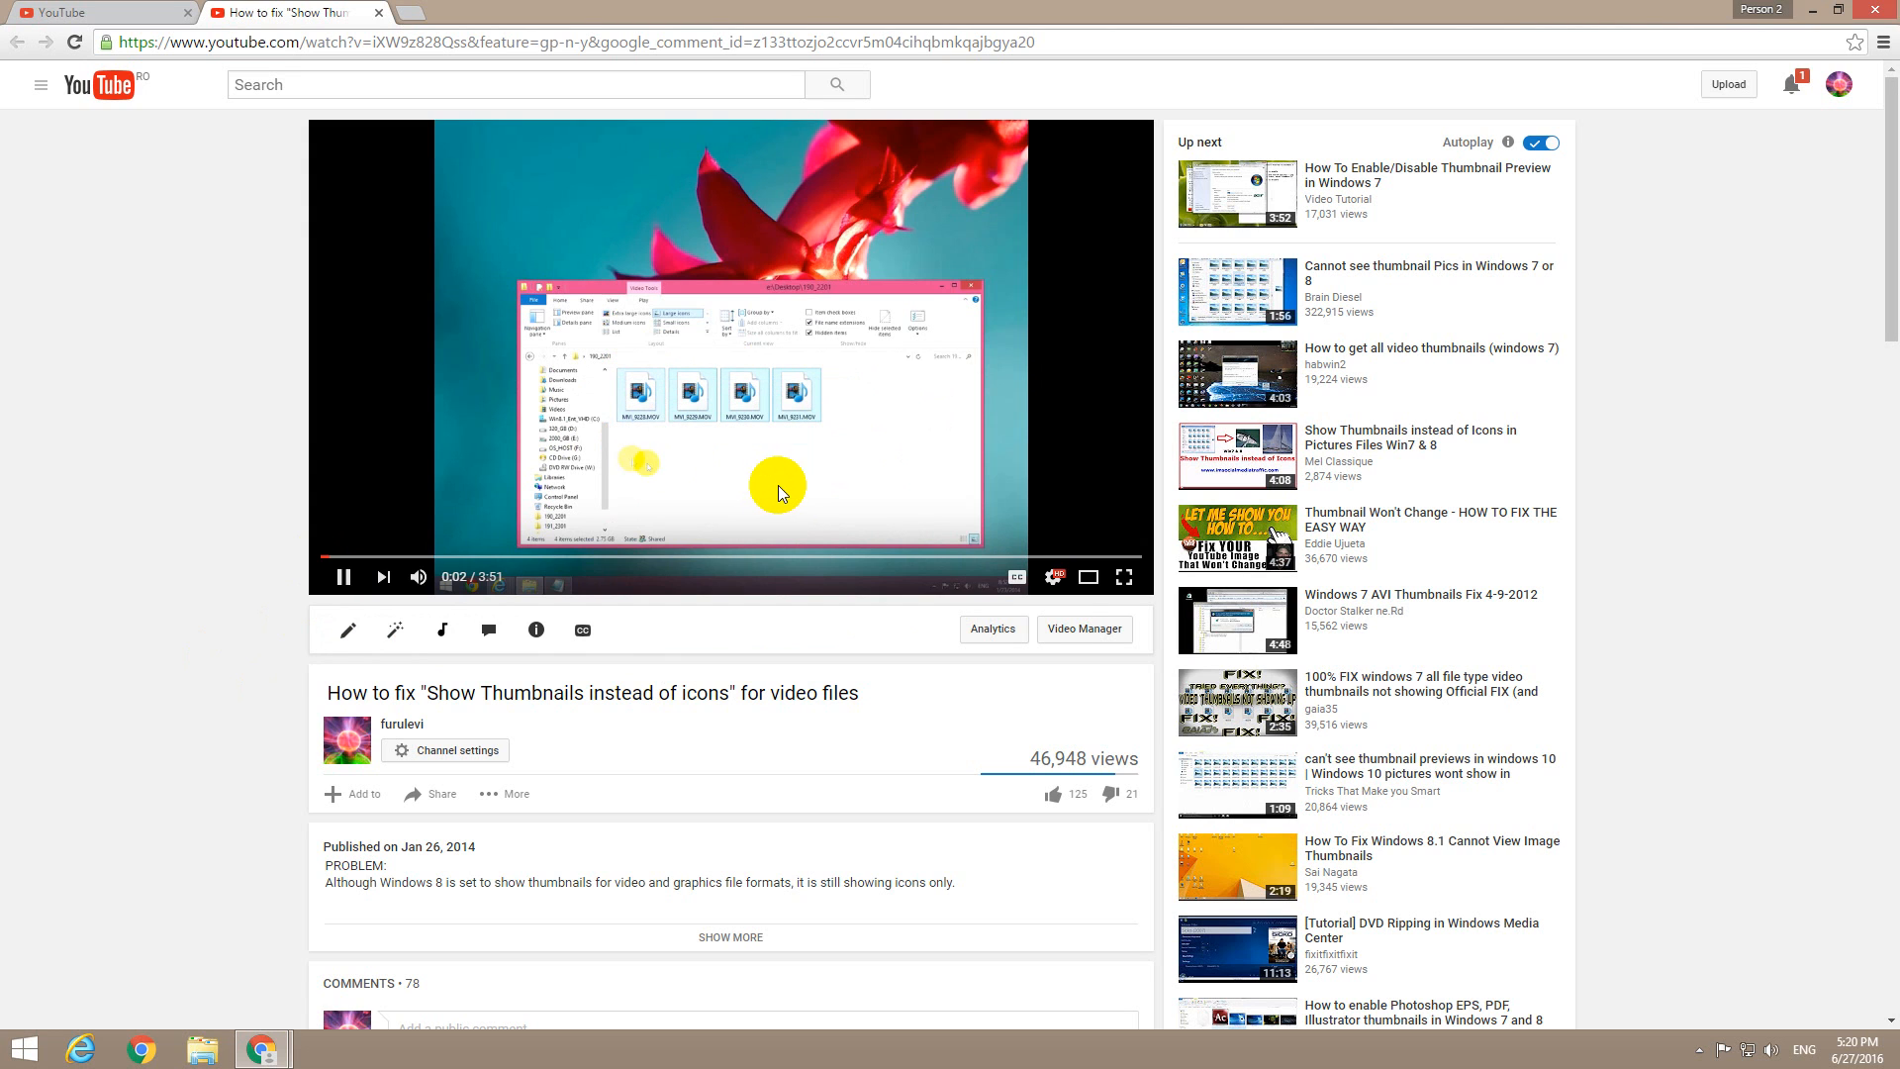
{"action": "left_click", "coordinate": [1053, 577]}
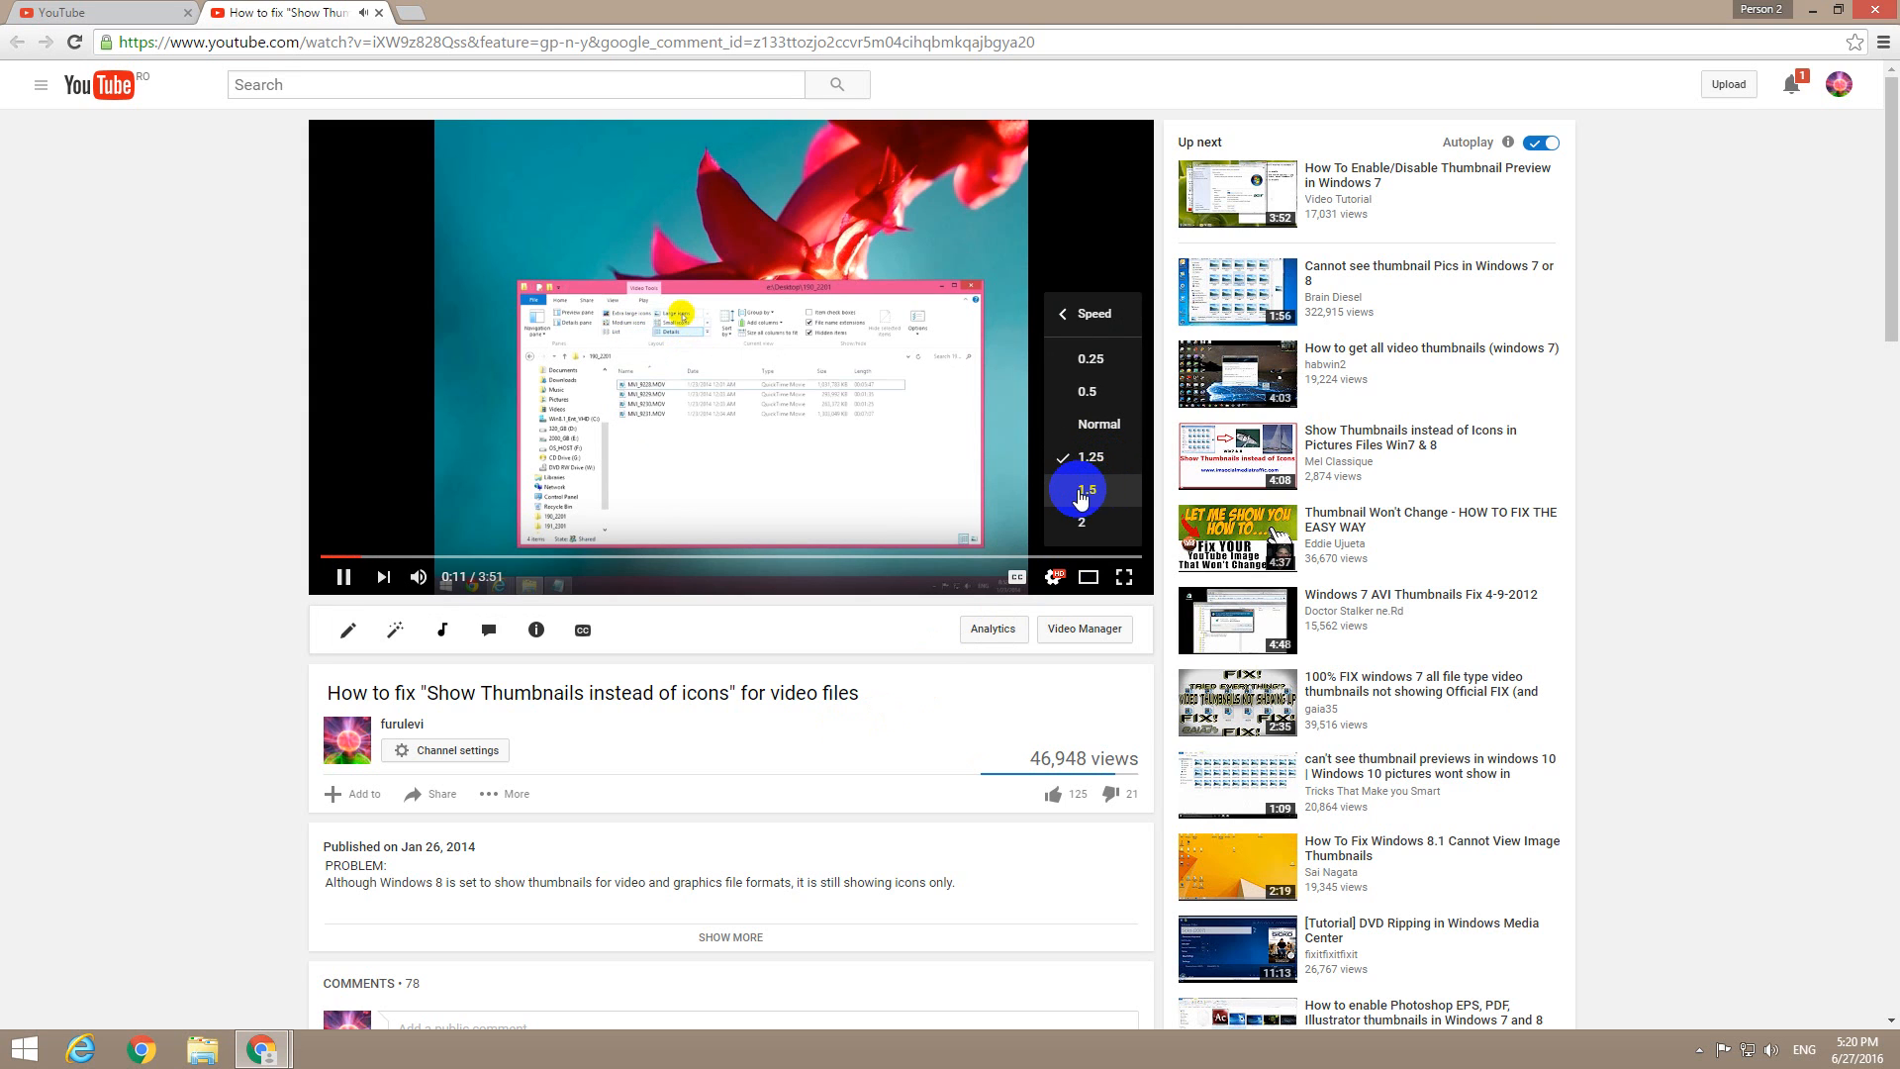
{"action": "left_click", "coordinate": [1078, 490]}
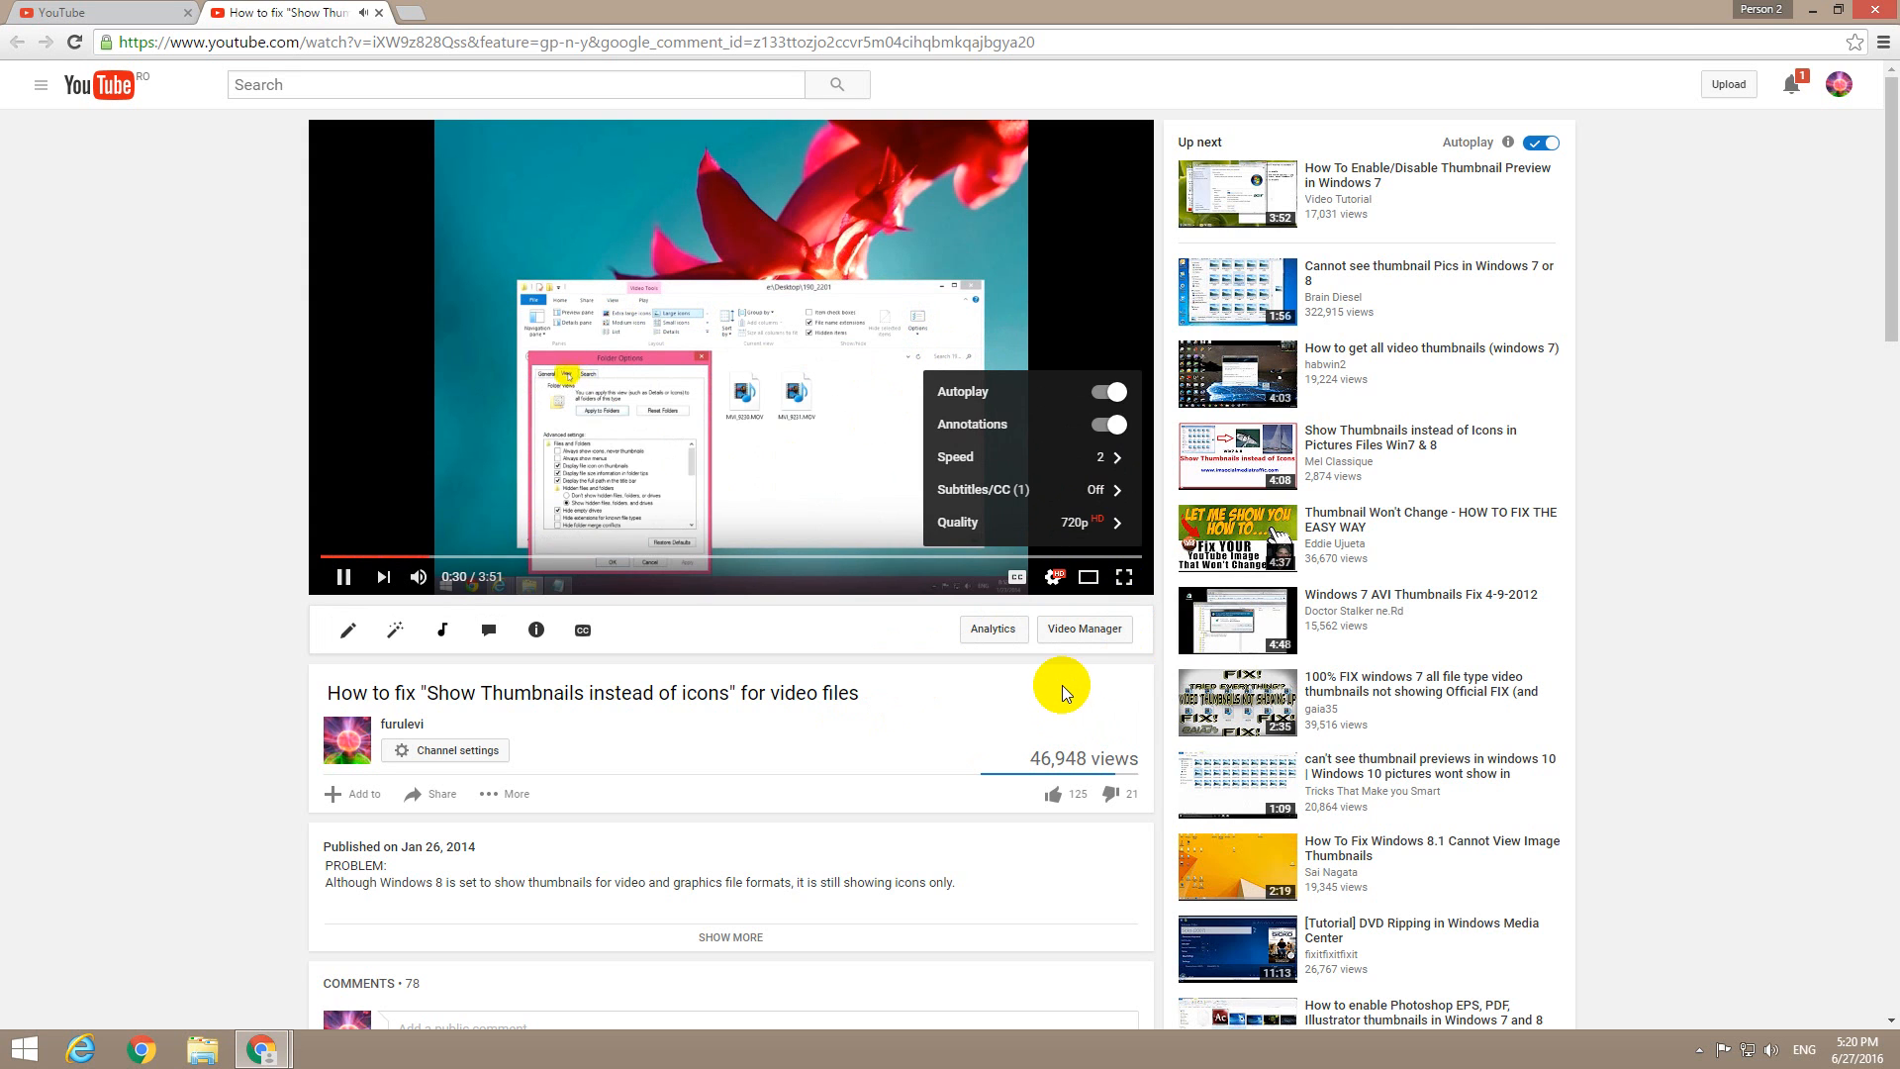
{"action": "left_click", "coordinate": [1053, 577]}
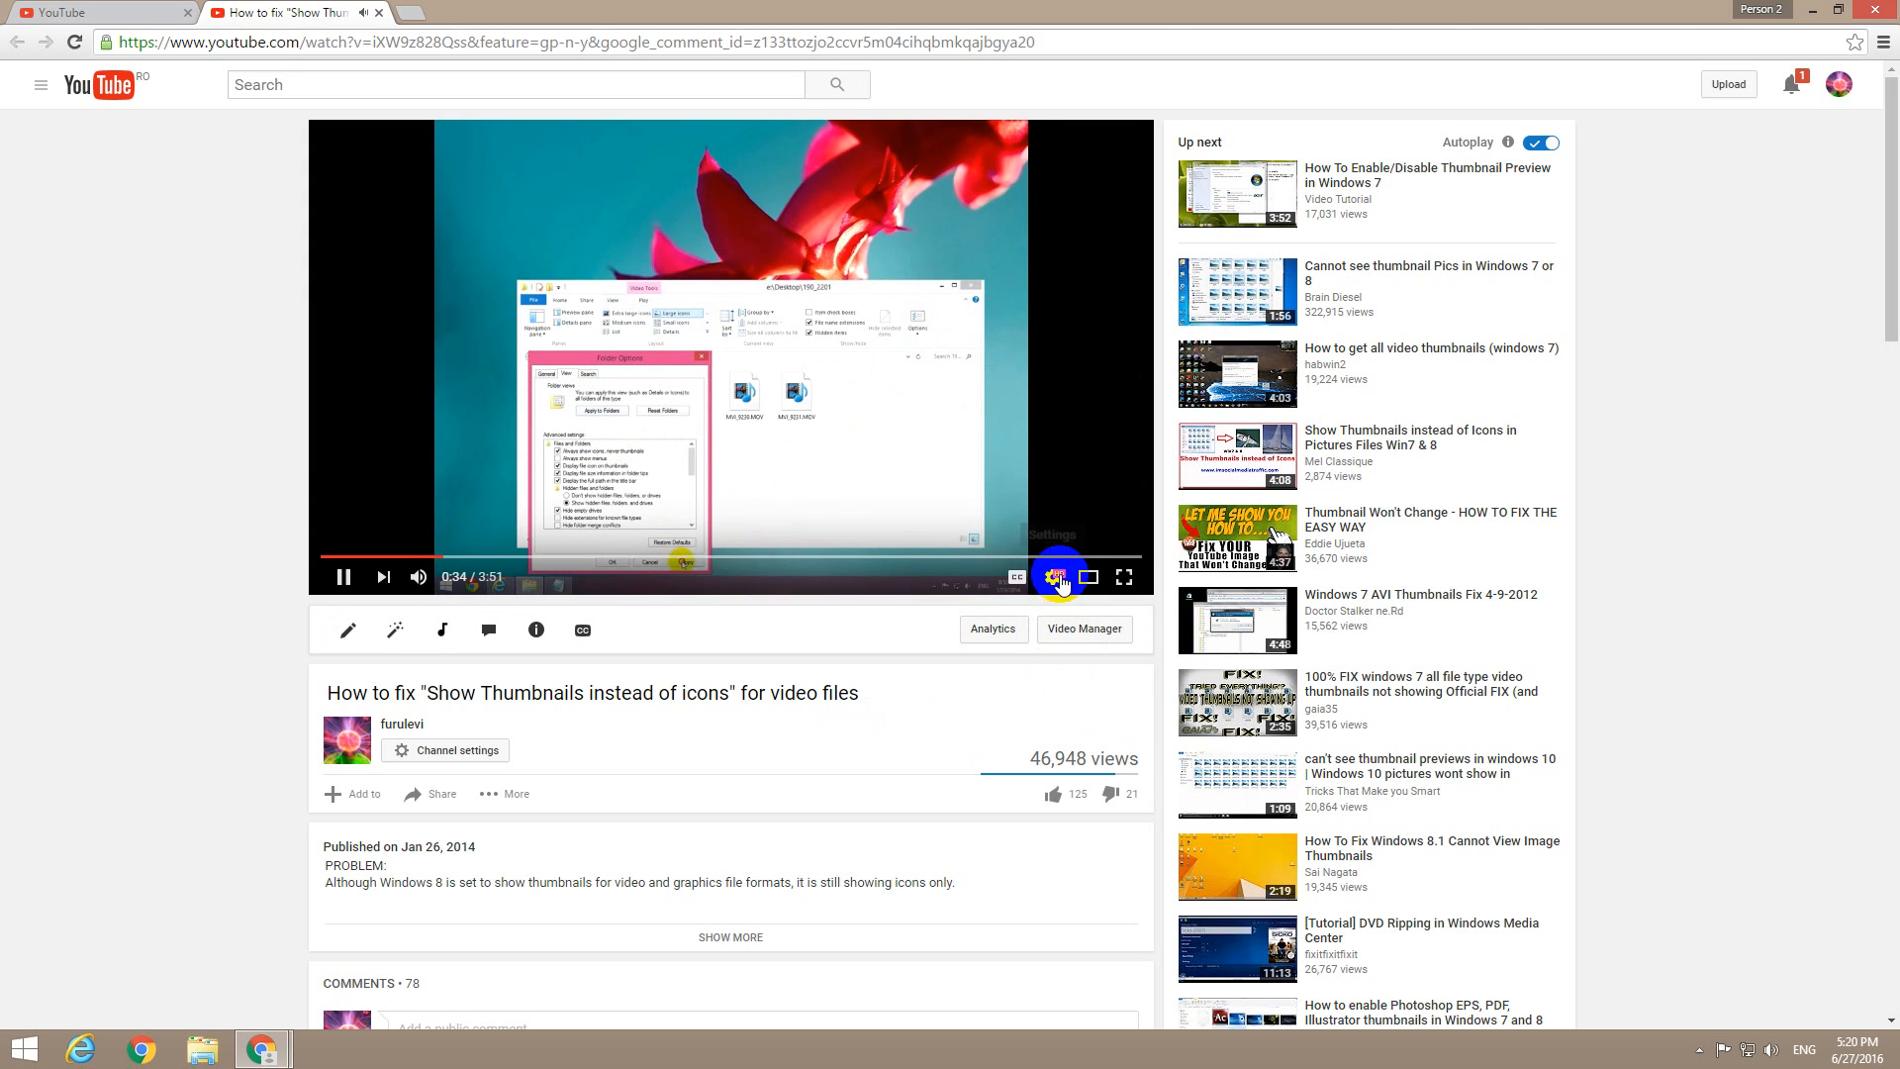
- Reset playback speed to Normal and confirm the Settings menu shows Normal
{"action": "left_click", "coordinate": [1053, 577]}
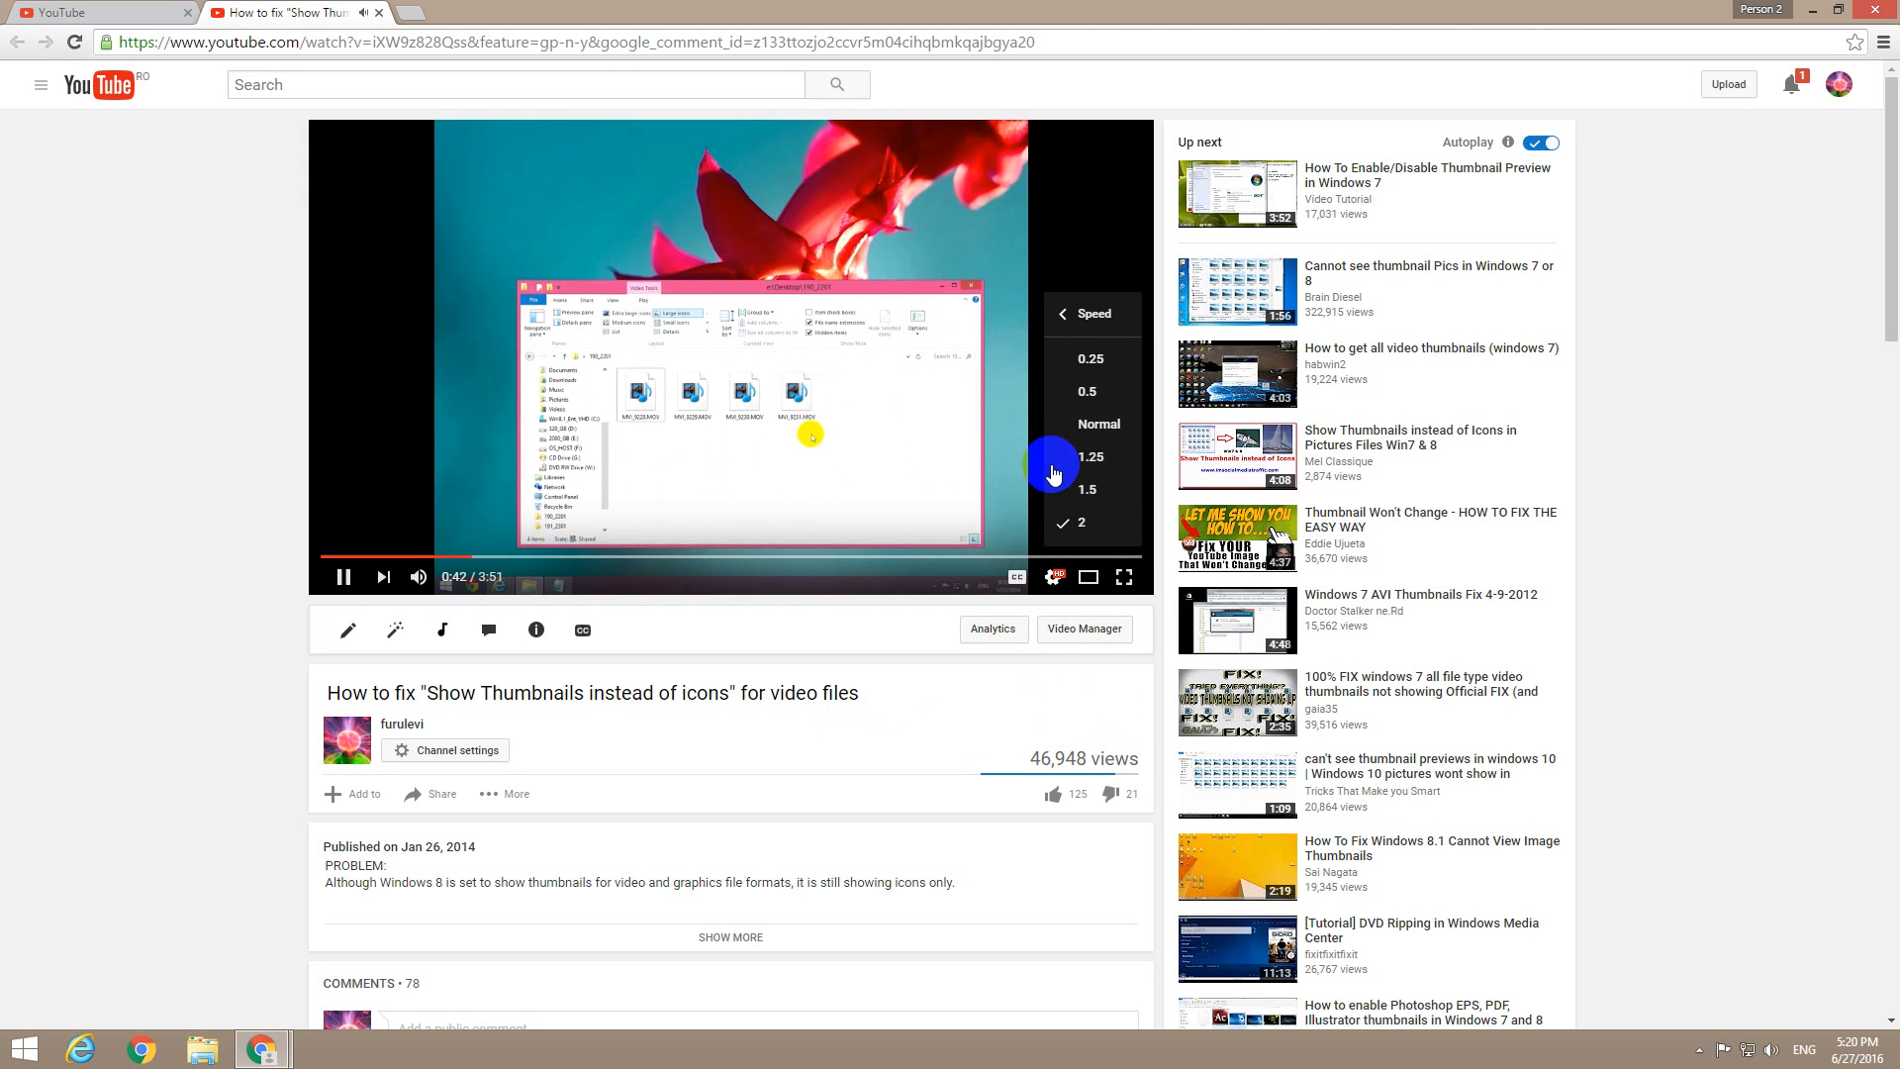
{"action": "left_click", "coordinate": [1063, 314]}
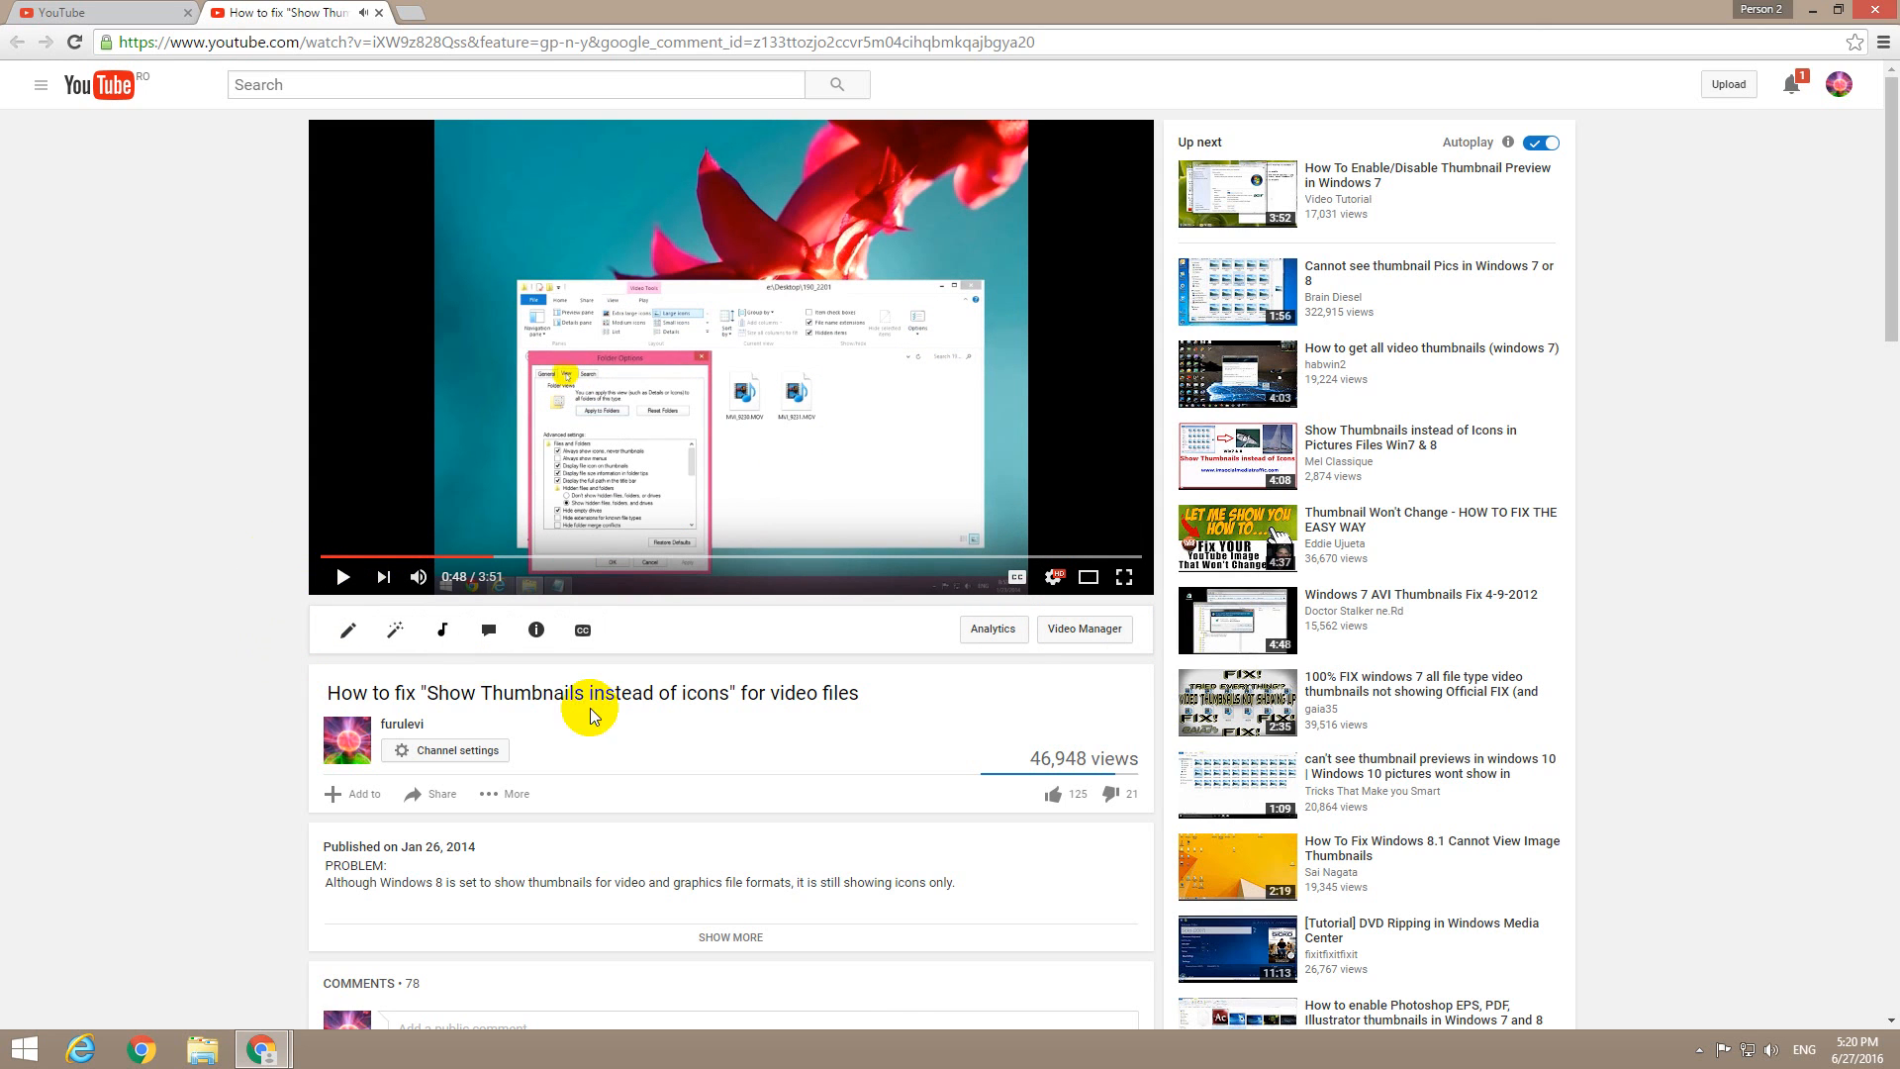
{"action": "left_click", "coordinate": [1053, 577]}
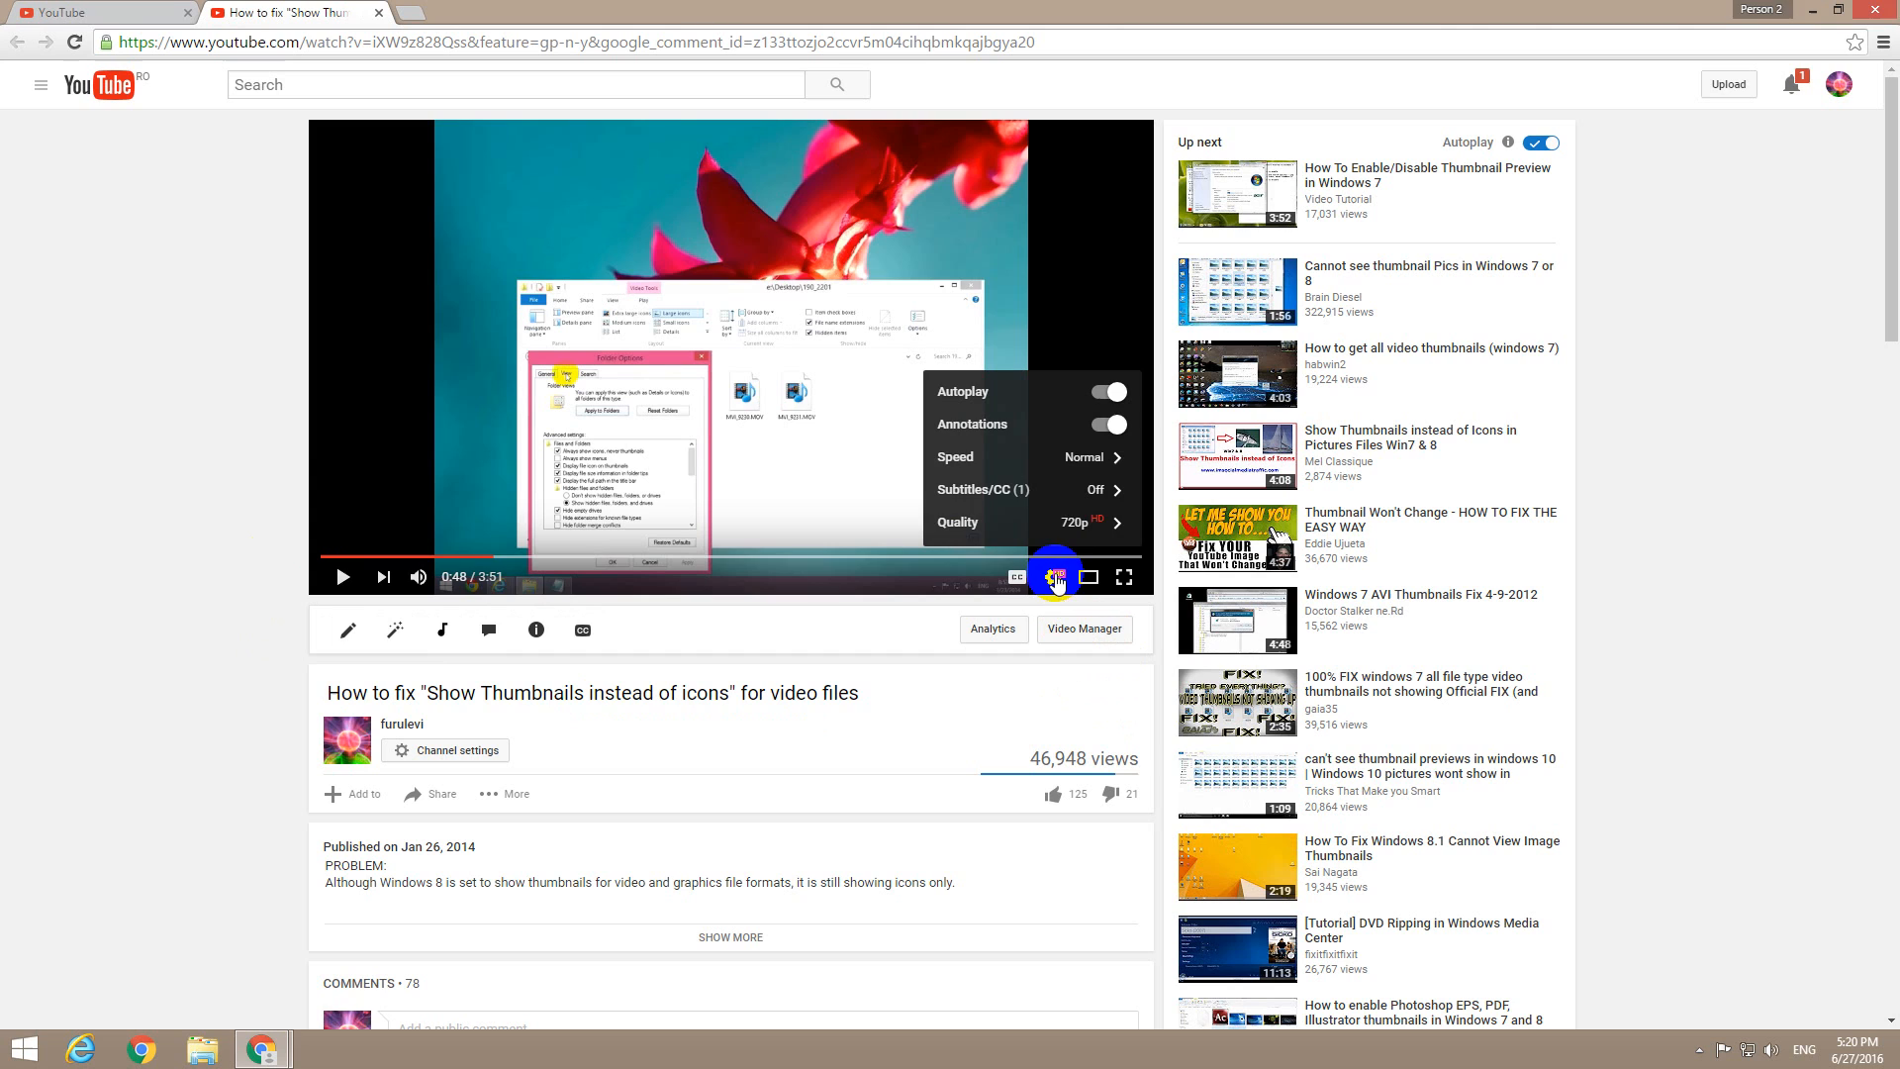